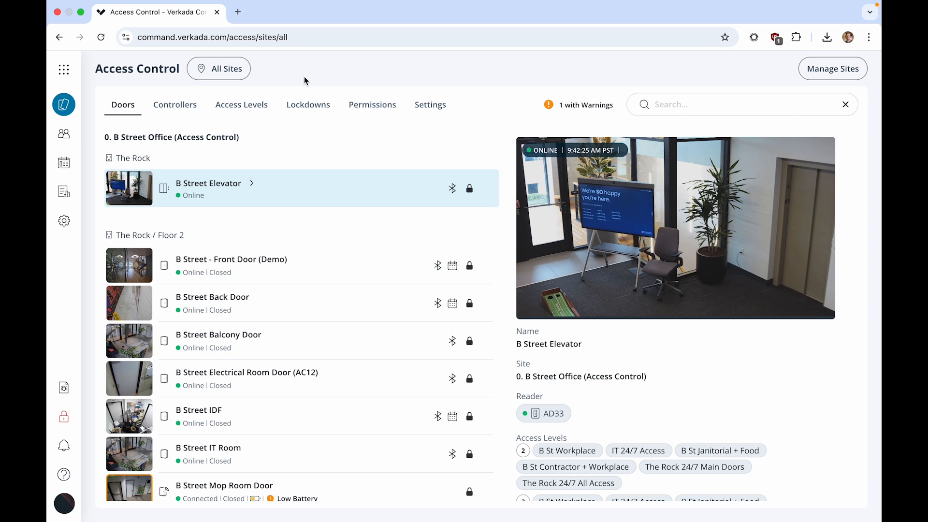
- Adjust unlock options in the organization-wide access settings
left_click(63, 221)
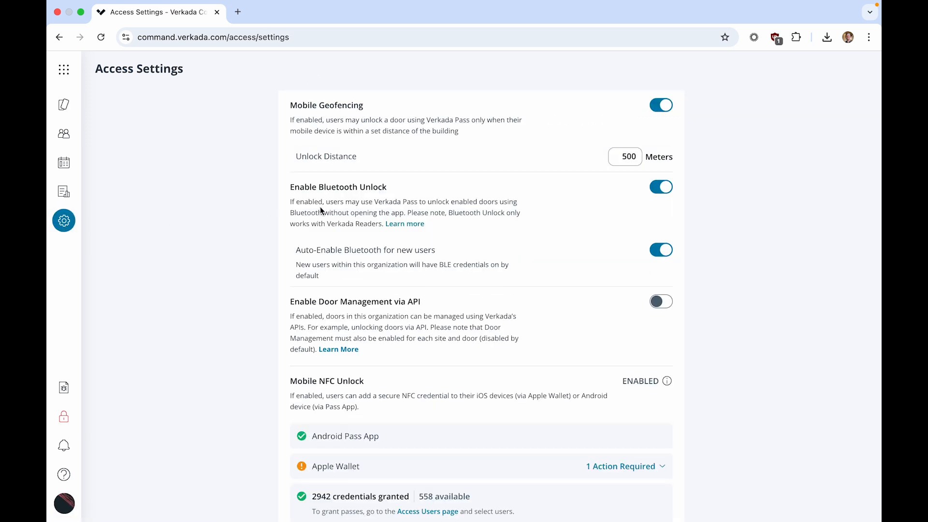
left_click(661, 187)
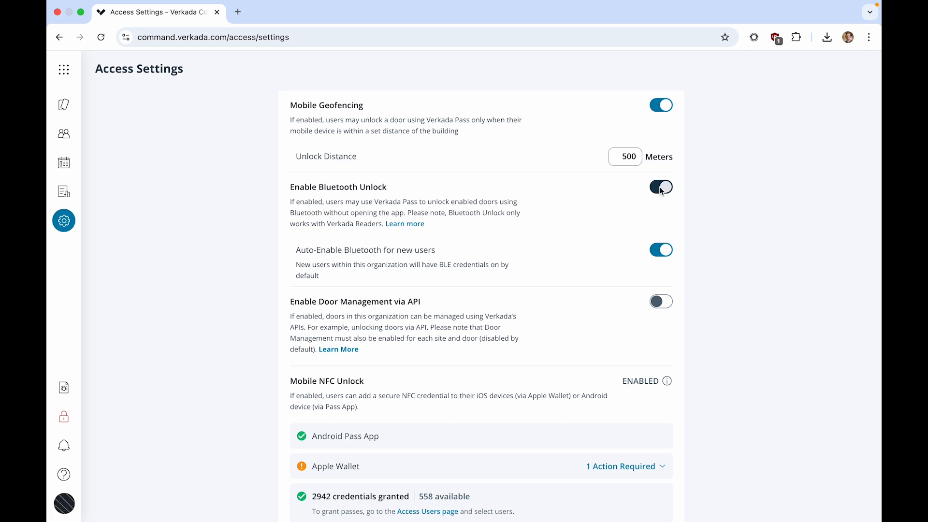
left_click(662, 188)
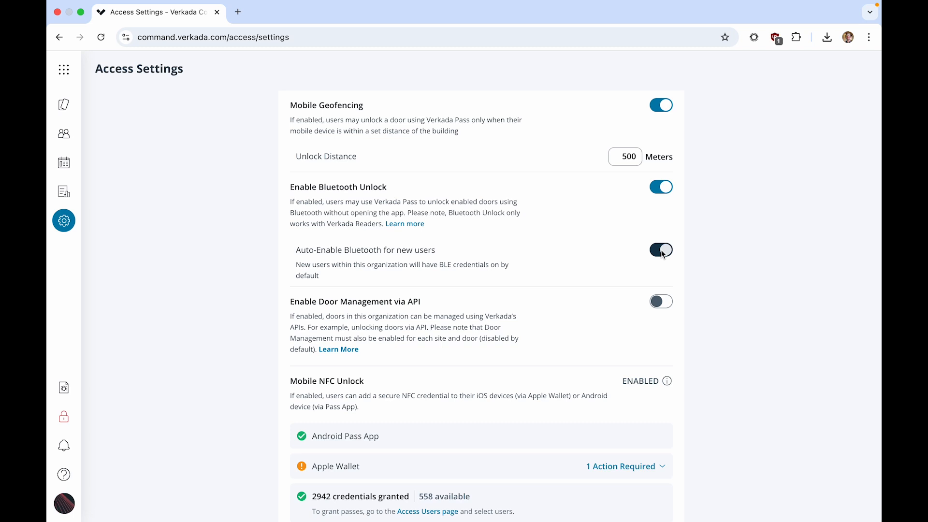
left_click(662, 249)
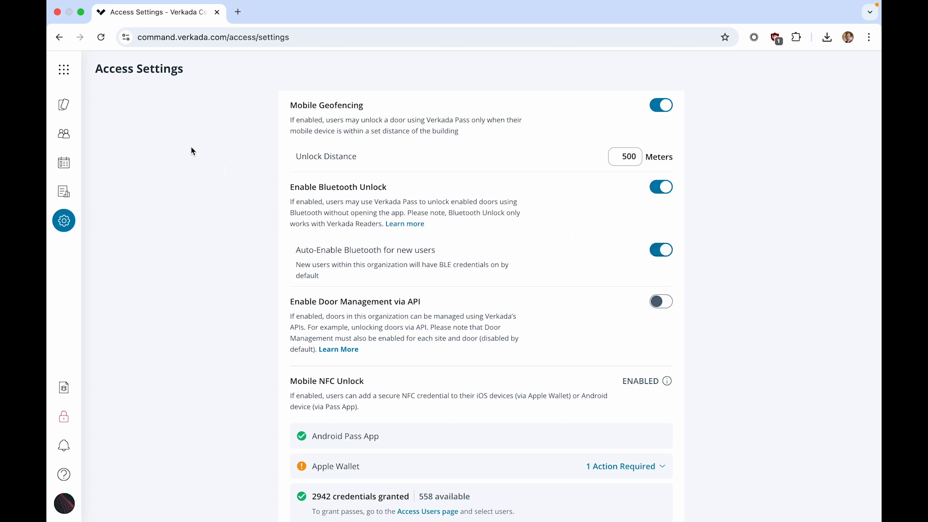
mouse_move(63, 105)
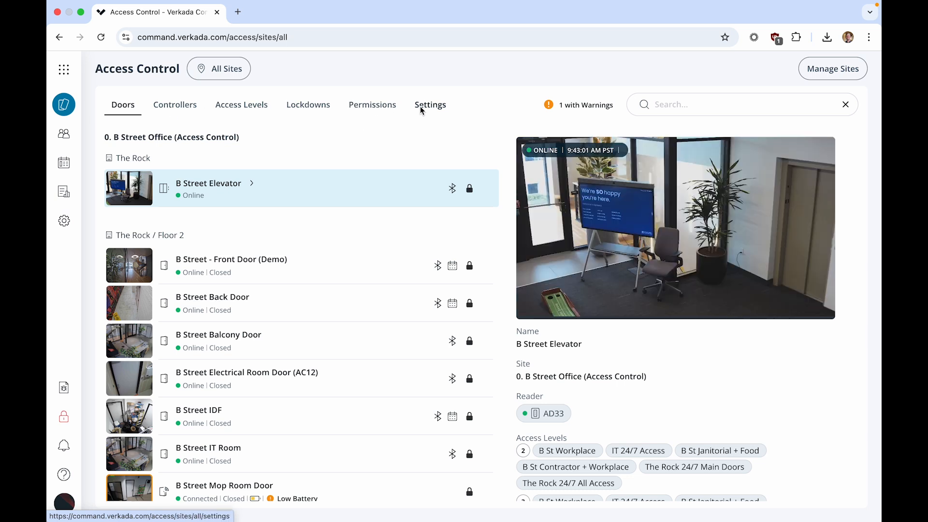
- Adjust unlock options in the HQ - San Mateo site's access settings
left_click(430, 105)
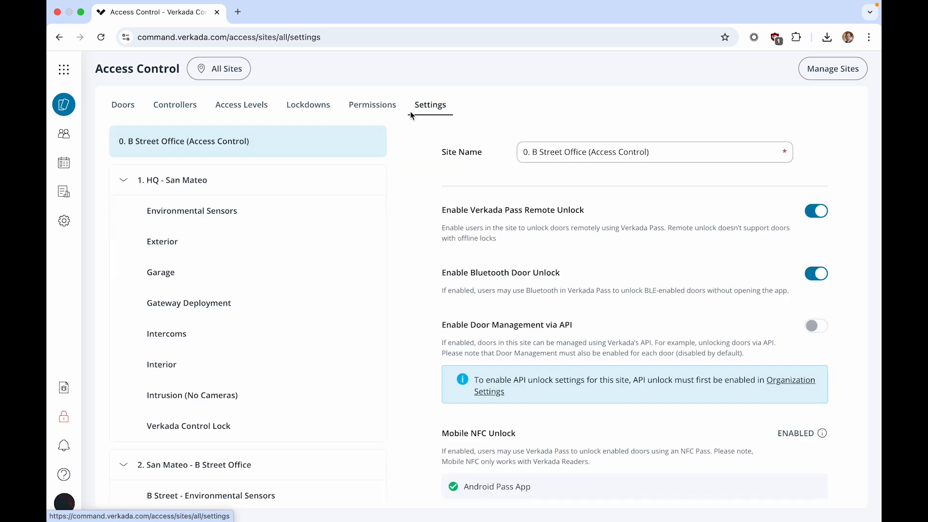
left_click(172, 180)
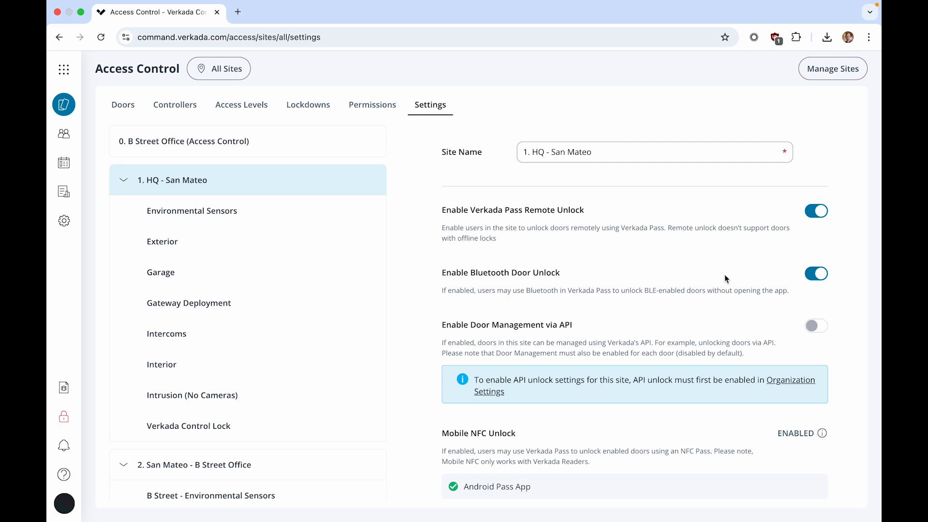
left_click(816, 274)
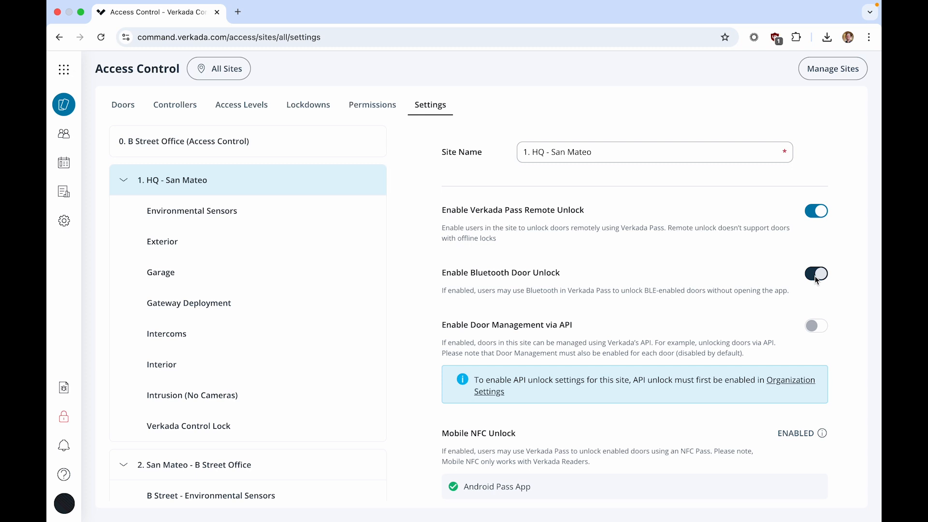
left_click(815, 274)
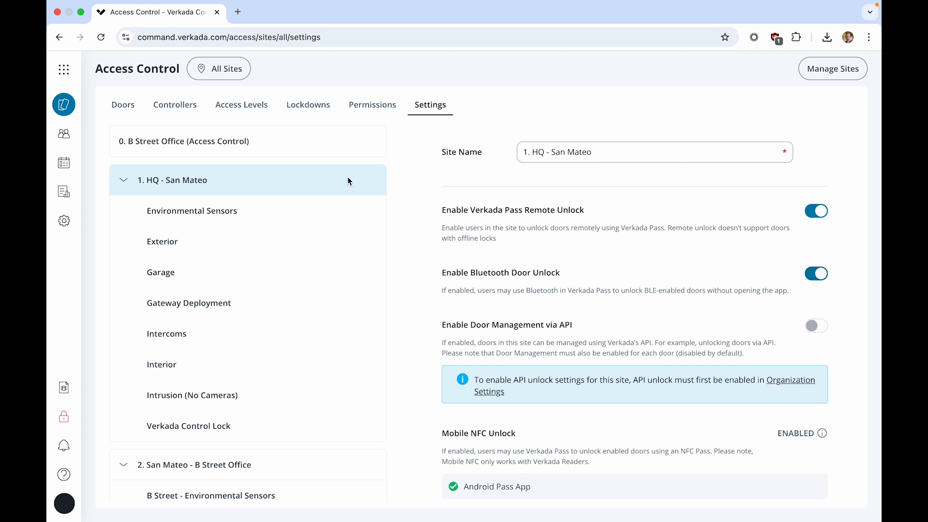
mouse_move(122, 105)
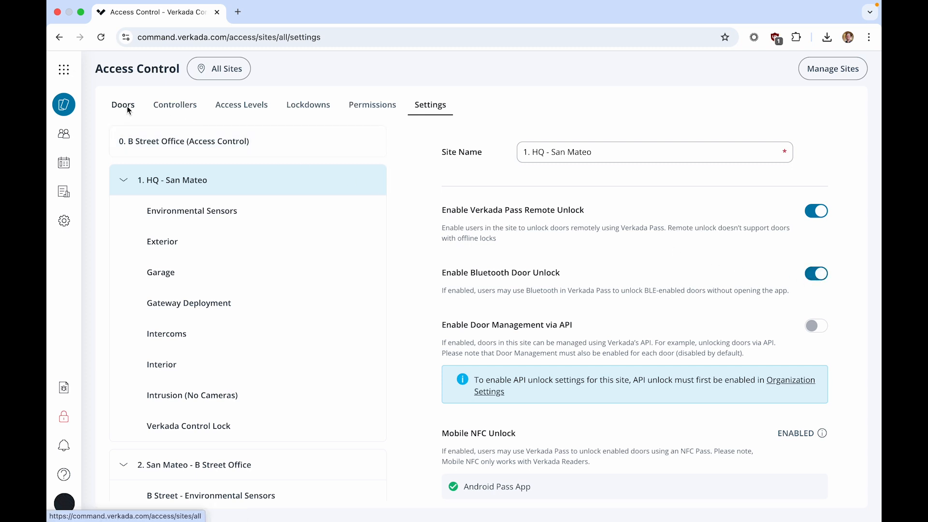
- Open the Verkada Pass settings of B Street - Front Door (Demo)
left_click(123, 105)
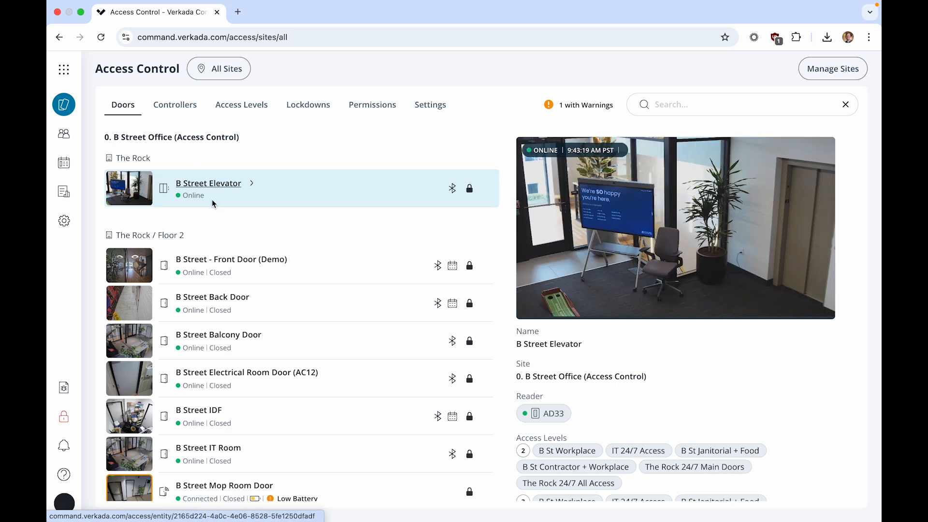
left_click(231, 260)
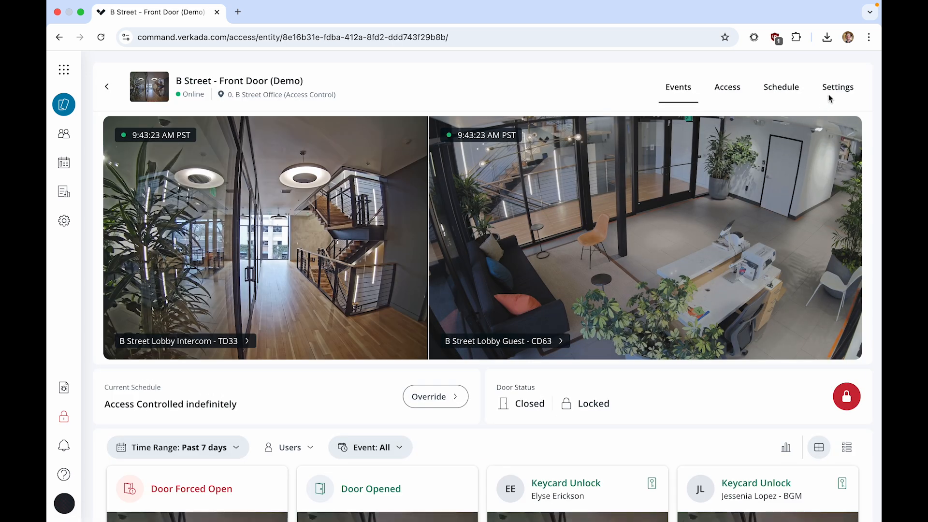
left_click(839, 87)
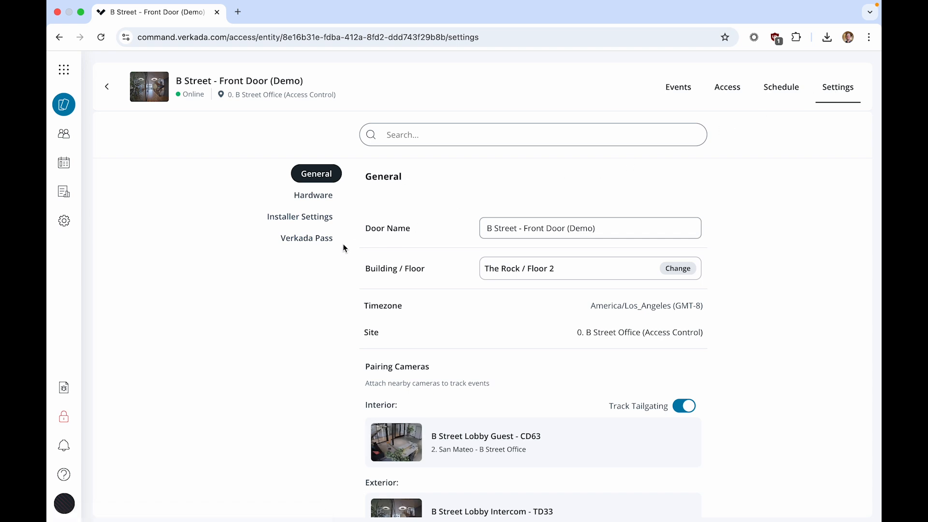
left_click(306, 238)
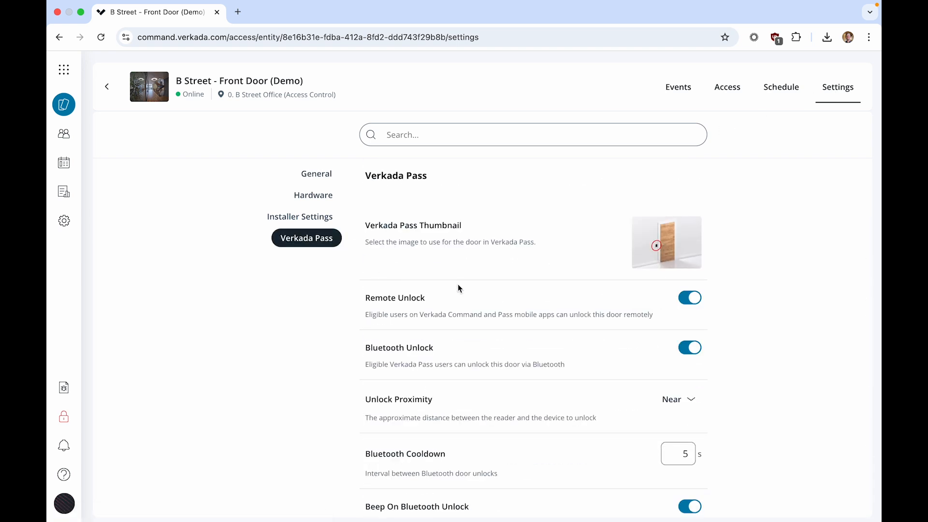
- Turn on Remote Unlock, Bluetooth Unlock and unlock beep for the Front Door
left_click(690, 348)
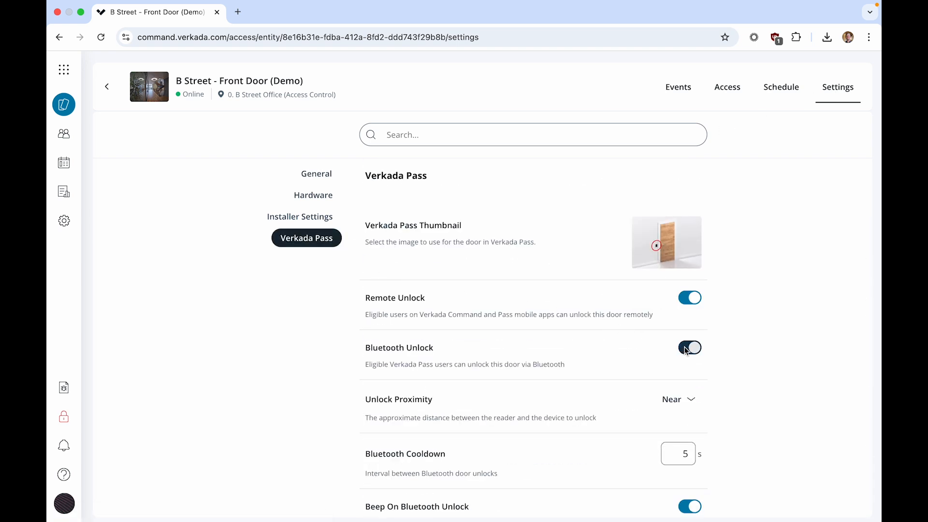
scroll("down", 3)
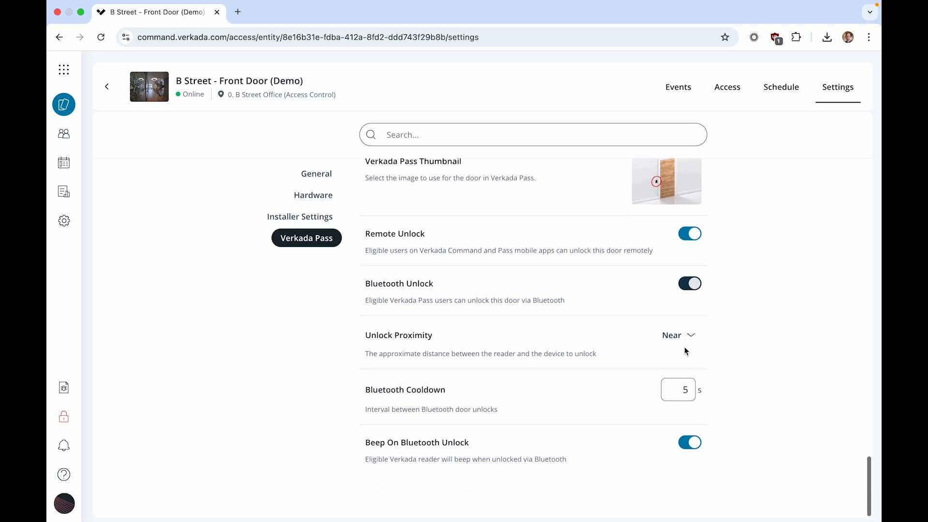
left_click(690, 283)
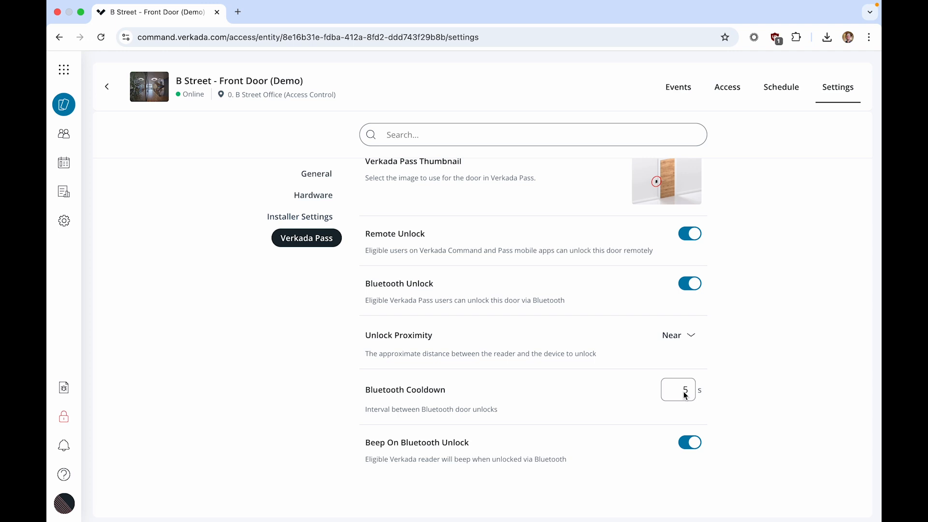
left_click(690, 443)
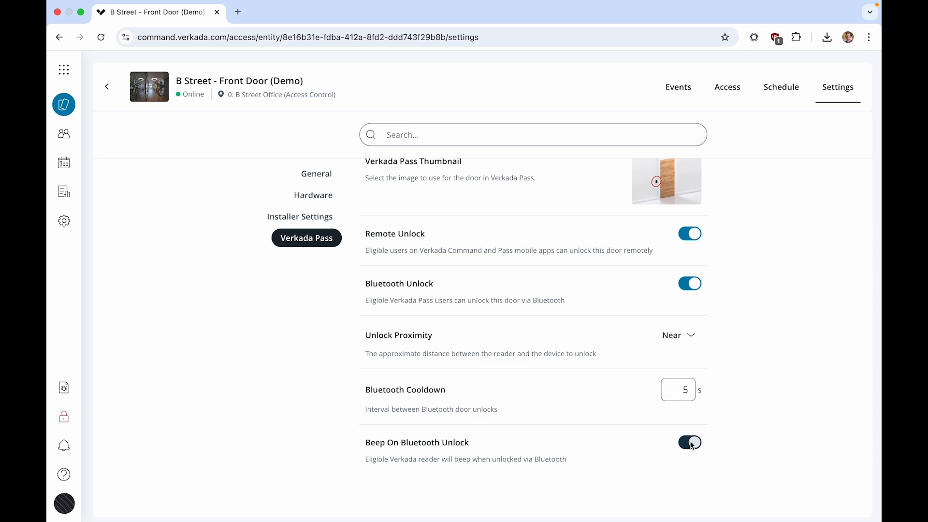
left_click(689, 442)
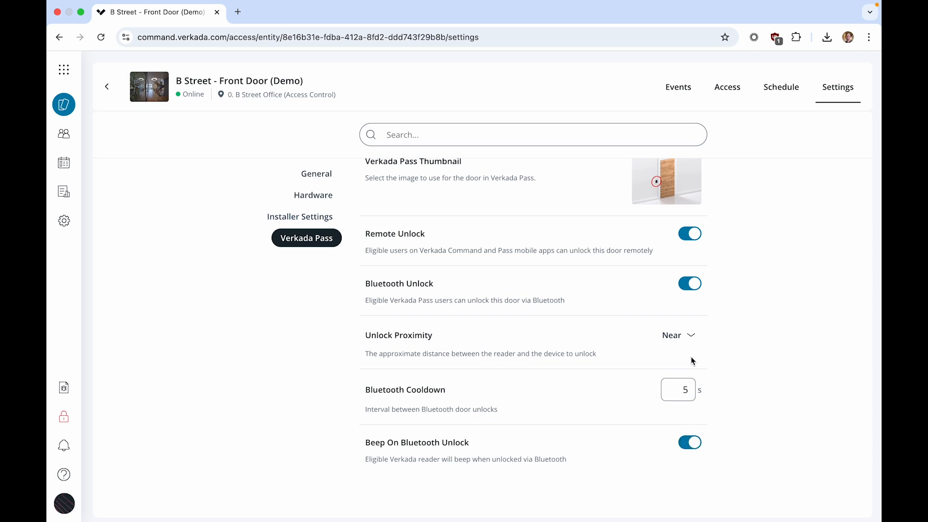
- Show the Unlock Proximity choices: Immediate, Near (current), Far and Custom
left_click(678, 335)
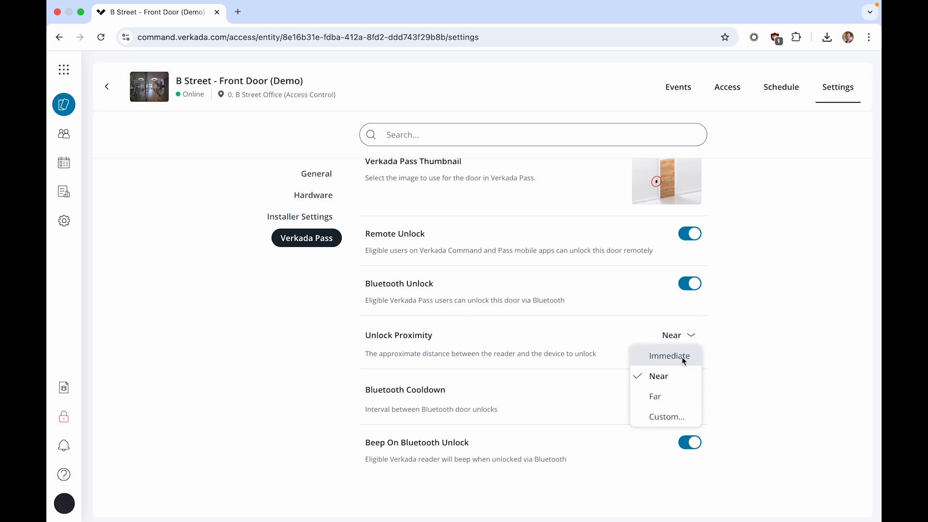
mouse_move(678, 377)
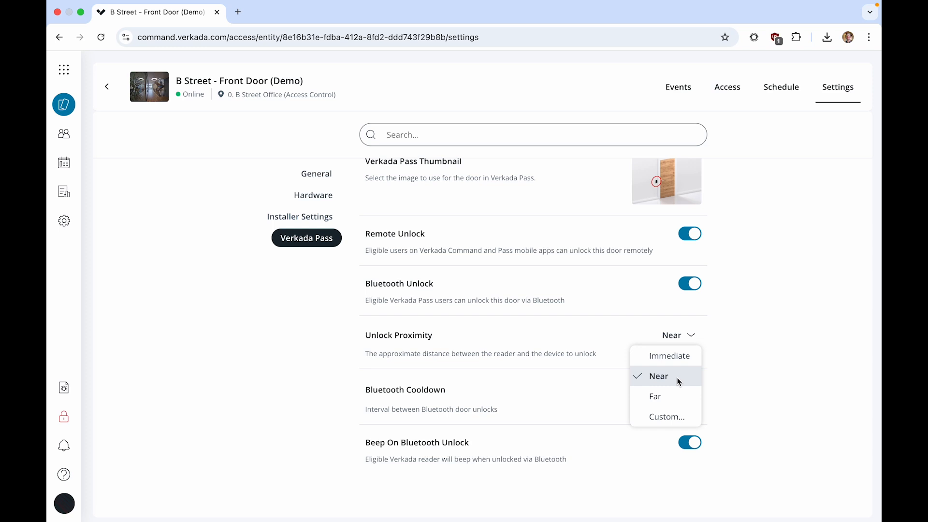
mouse_move(655, 396)
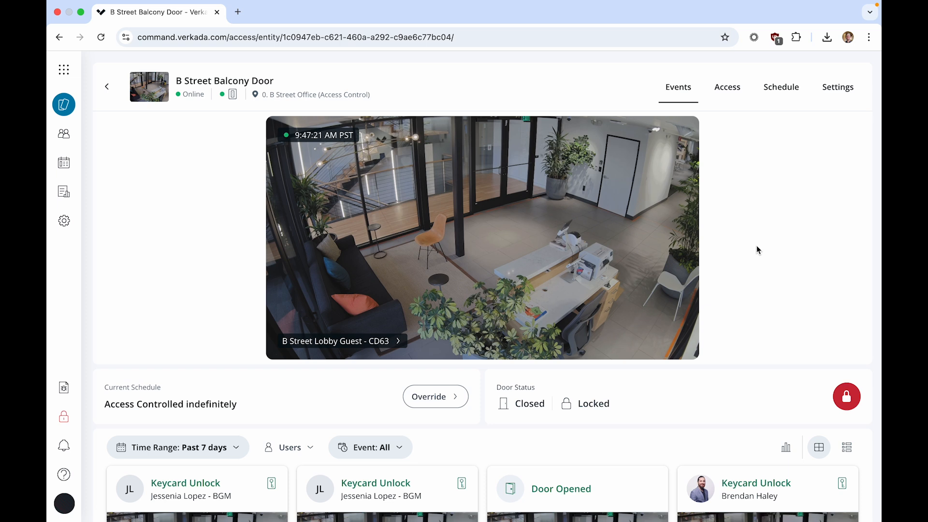
- Open the Balcony Door's Verkada Pass settings and scroll through the Bluetooth trigger presets
left_click(838, 87)
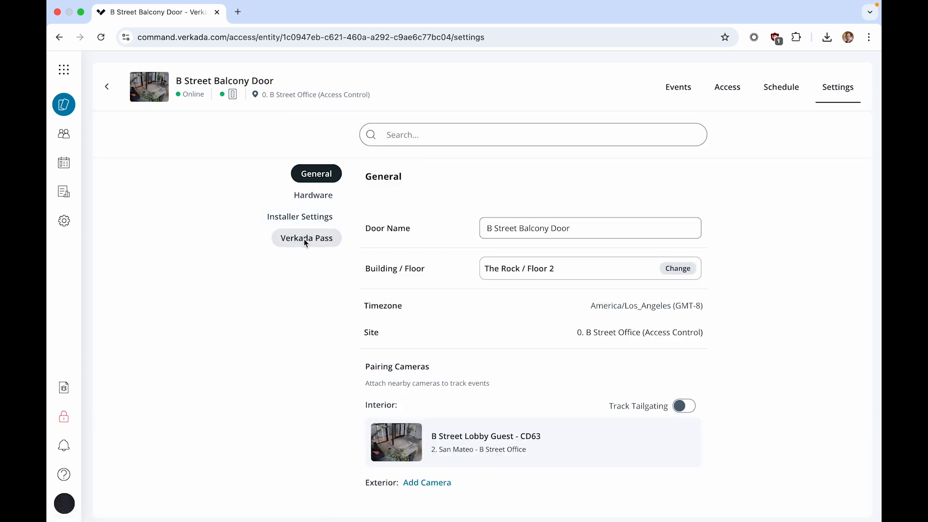
left_click(306, 238)
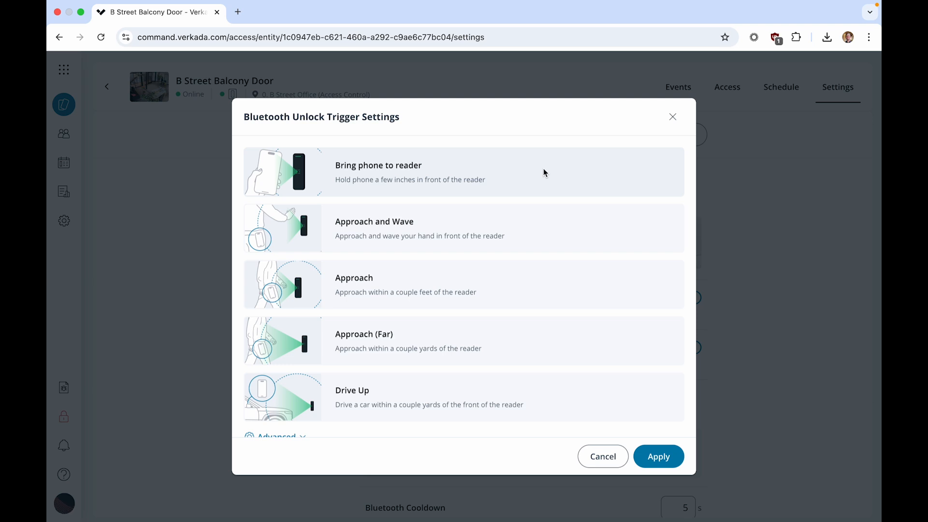
mouse_move(555, 229)
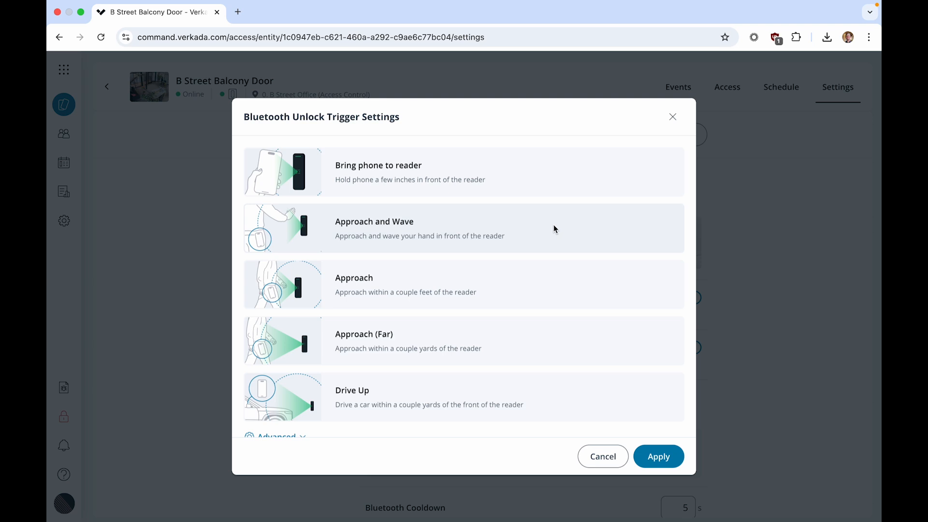
mouse_move(556, 250)
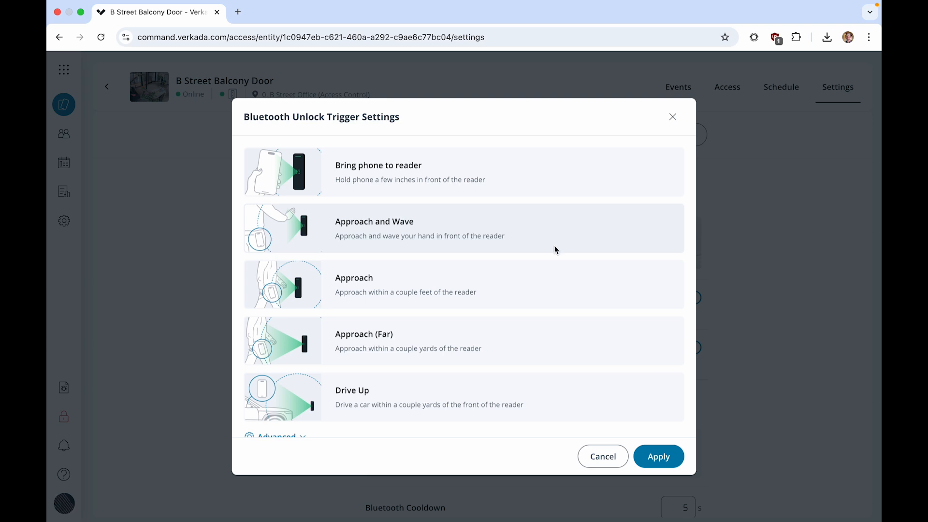
mouse_move(562, 284)
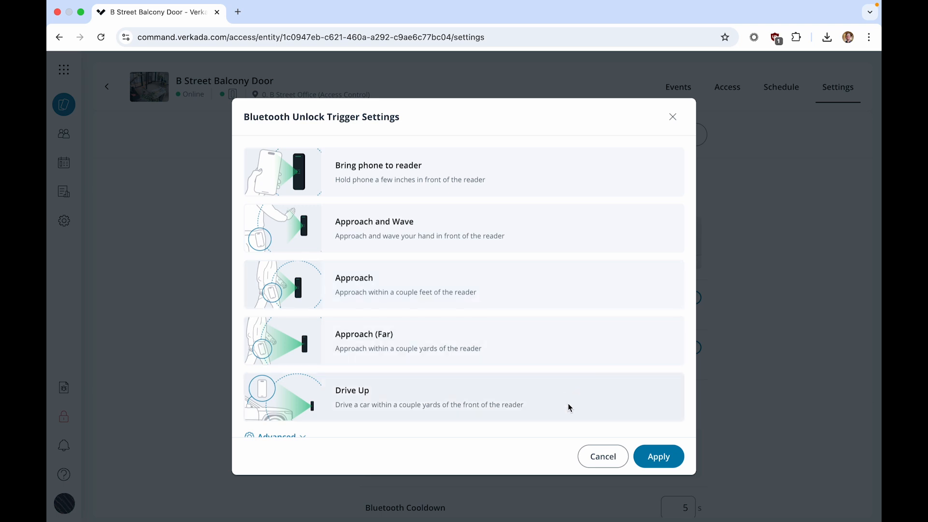
scroll("down", 3)
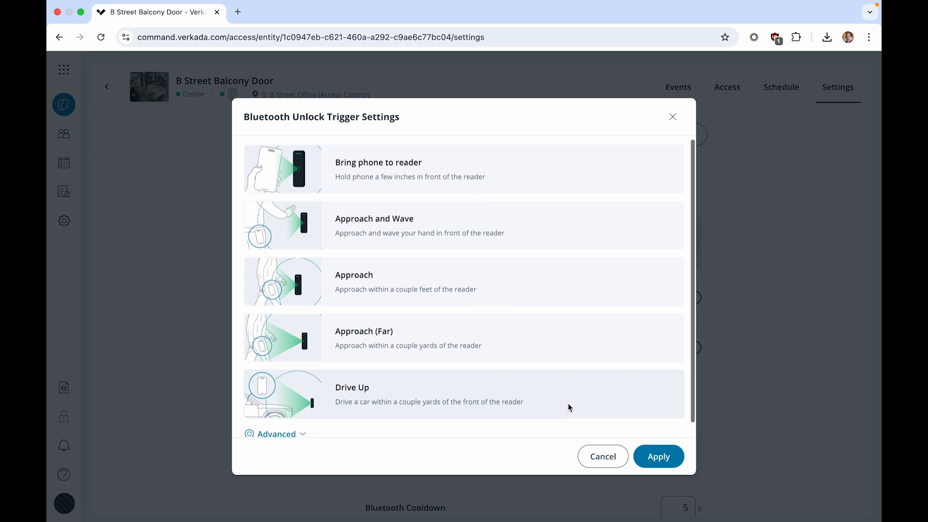
scroll("down", 3)
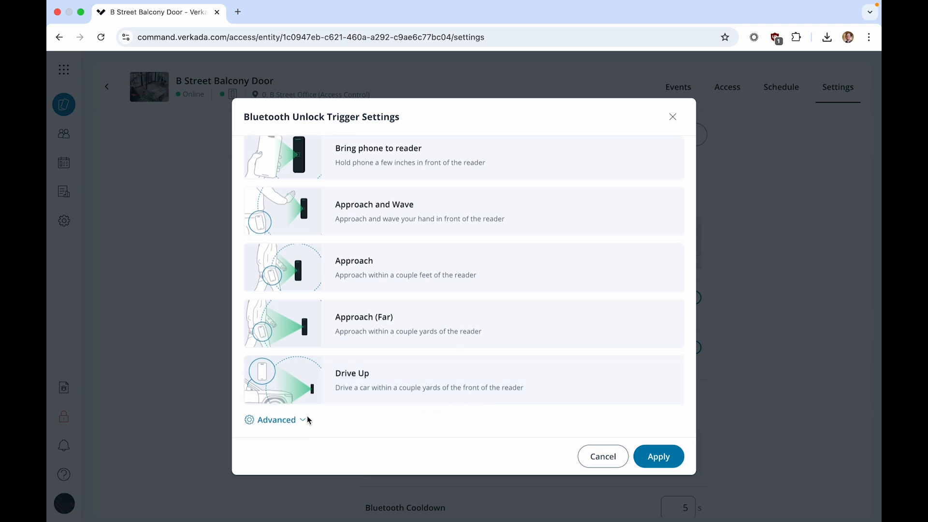
- Expand Advanced Configuration to show Bluetooth authentication and 20-inch object-trigger distances
left_click(276, 420)
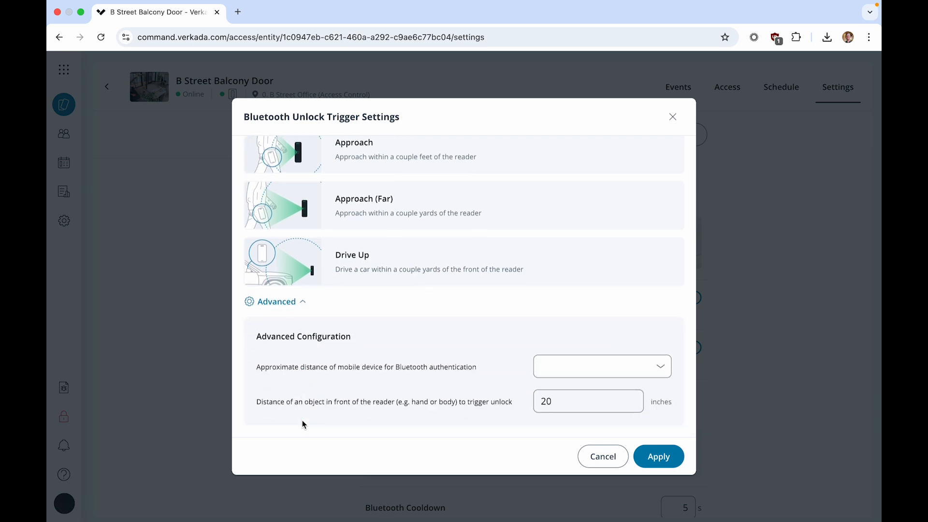
mouse_move(450, 377)
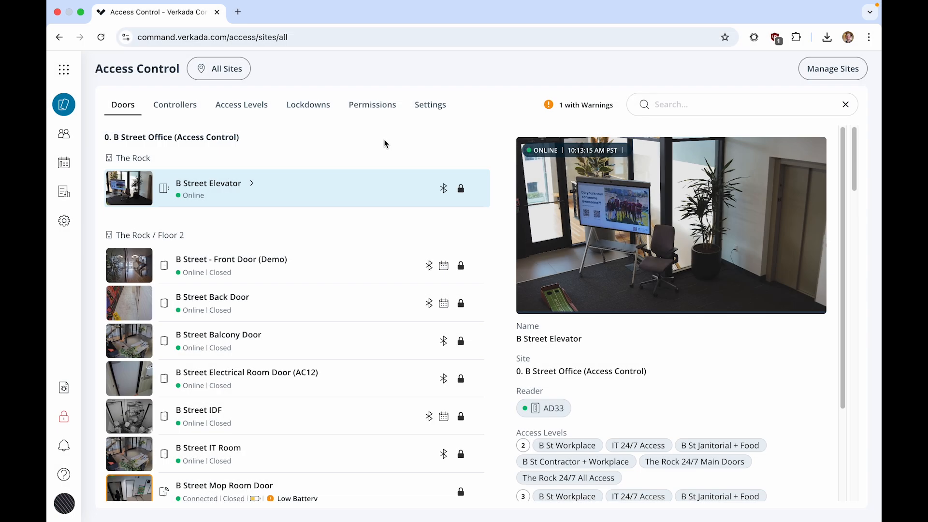
left_click(63, 69)
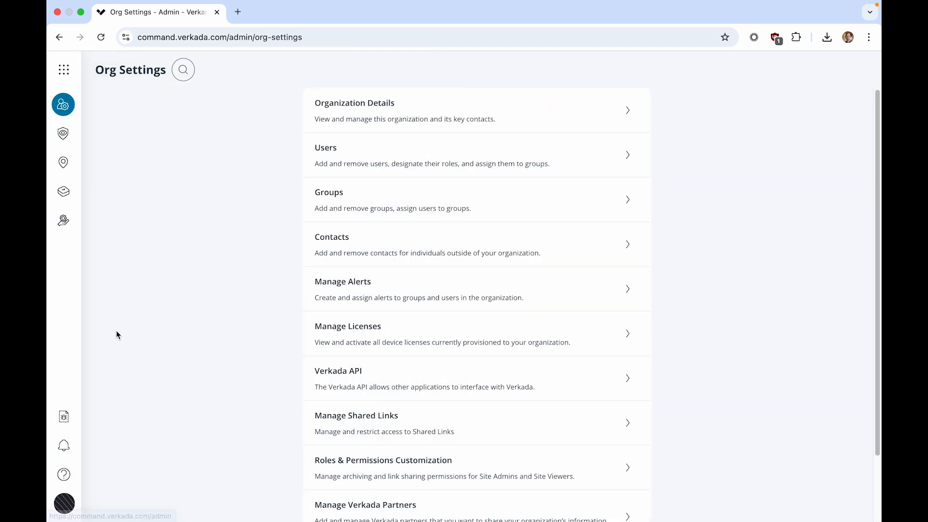
scroll("down", 3)
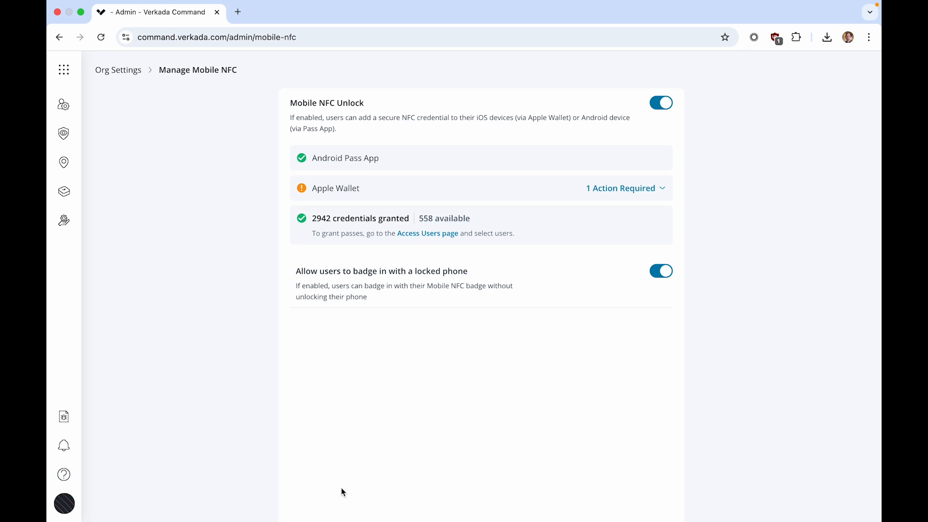
left_click(661, 102)
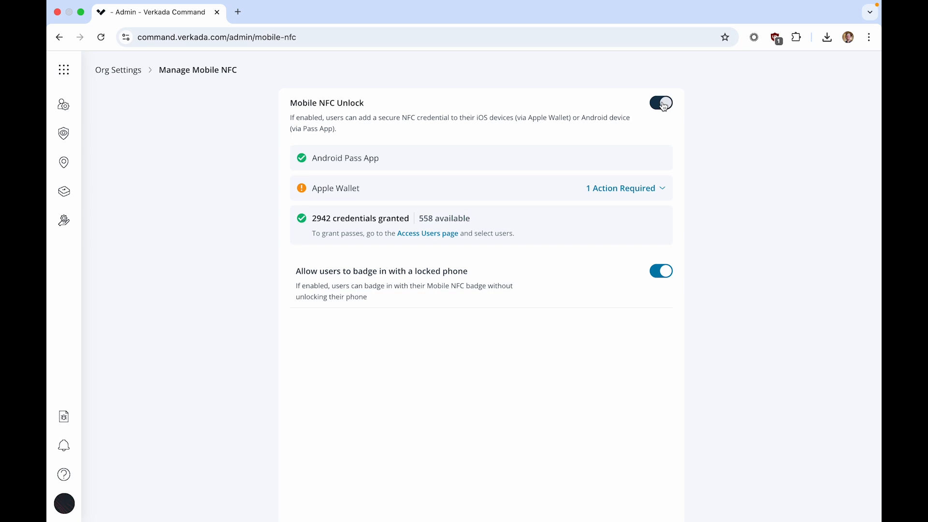
left_click(662, 103)
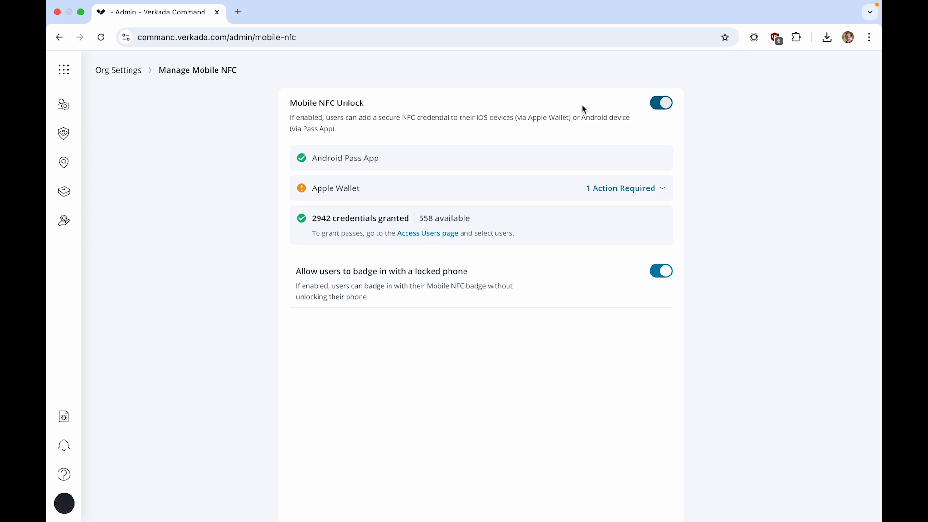
left_click(63, 69)
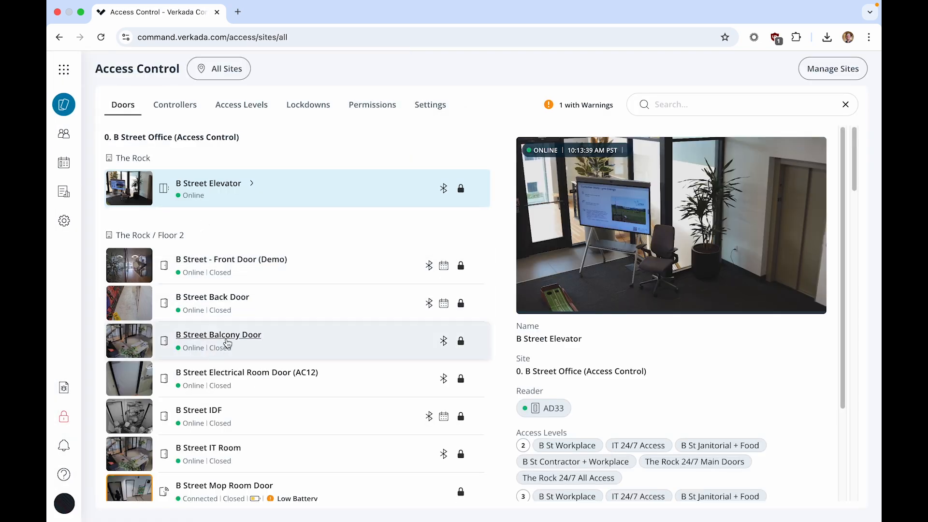
- Switch on NFC Unlock in the B Street Balcony Door's installer settings
left_click(219, 341)
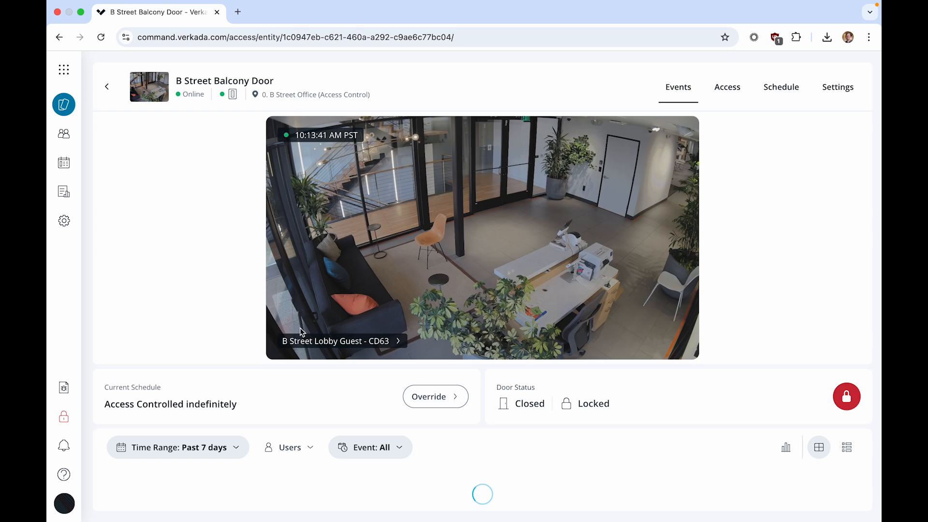
left_click(838, 87)
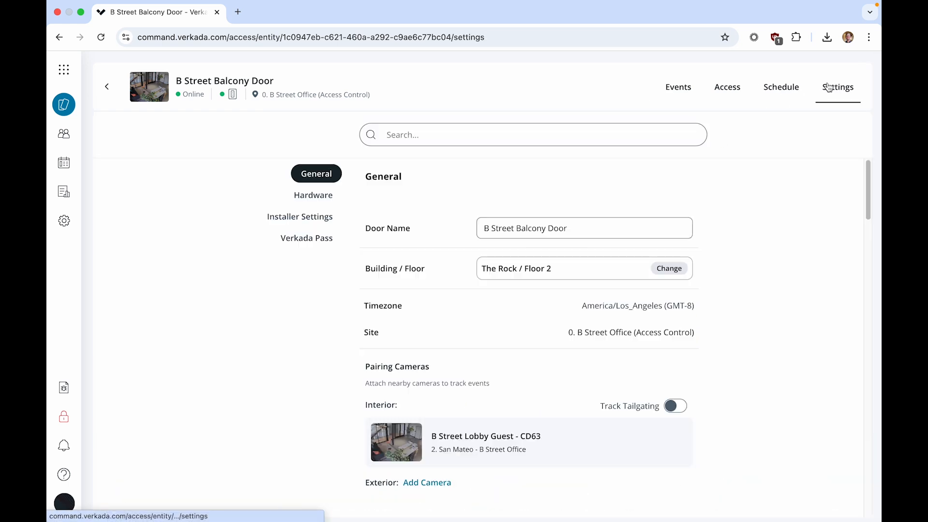
mouse_move(306, 238)
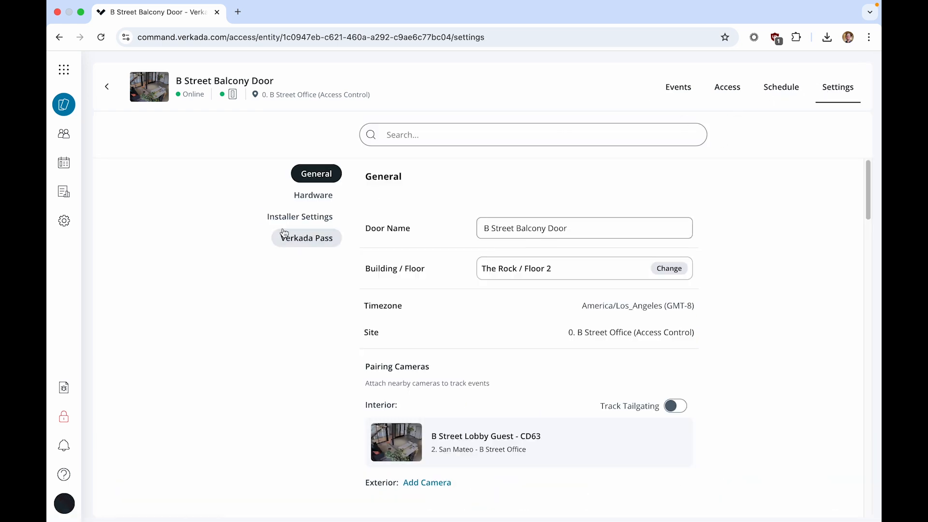
left_click(300, 216)
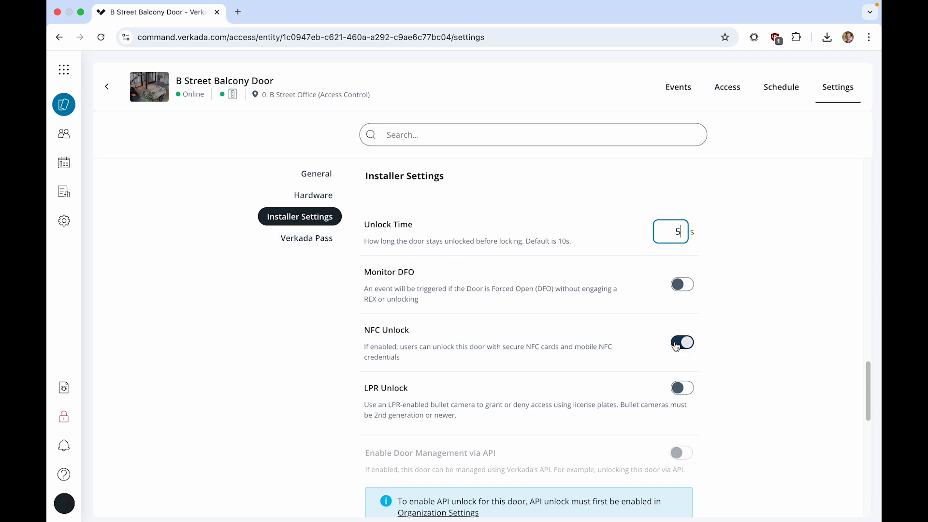
left_click(682, 342)
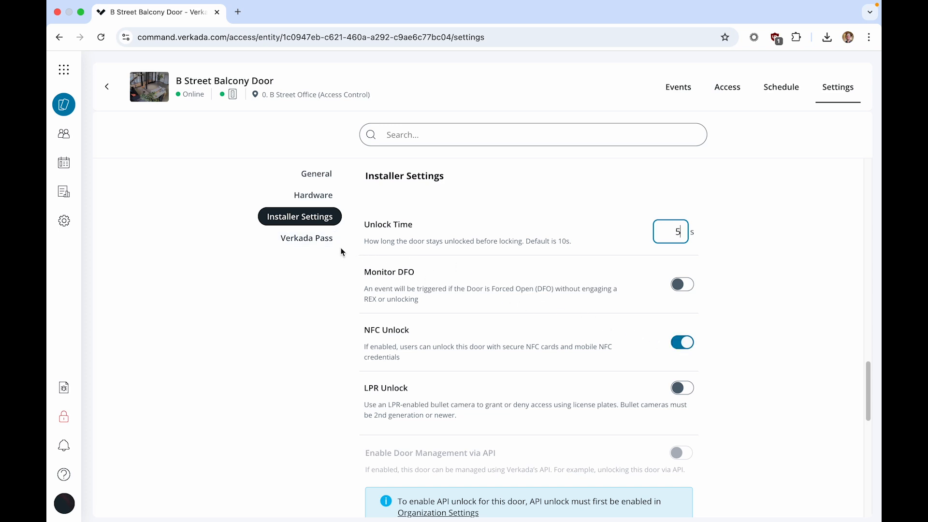
- Show the Balcony Door's Verkada Pass settings with Remote and Bluetooth Unlock on
left_click(306, 238)
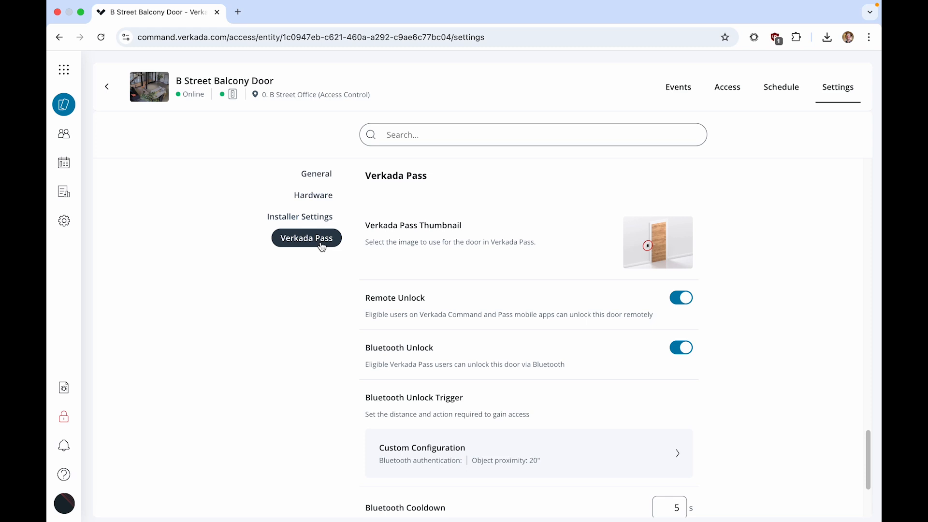
mouse_move(489, 346)
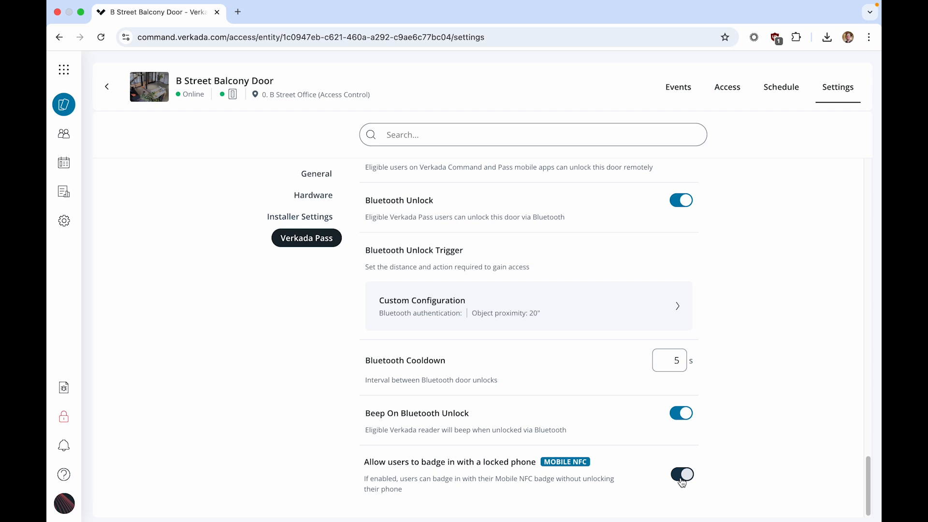
mouse_move(63, 134)
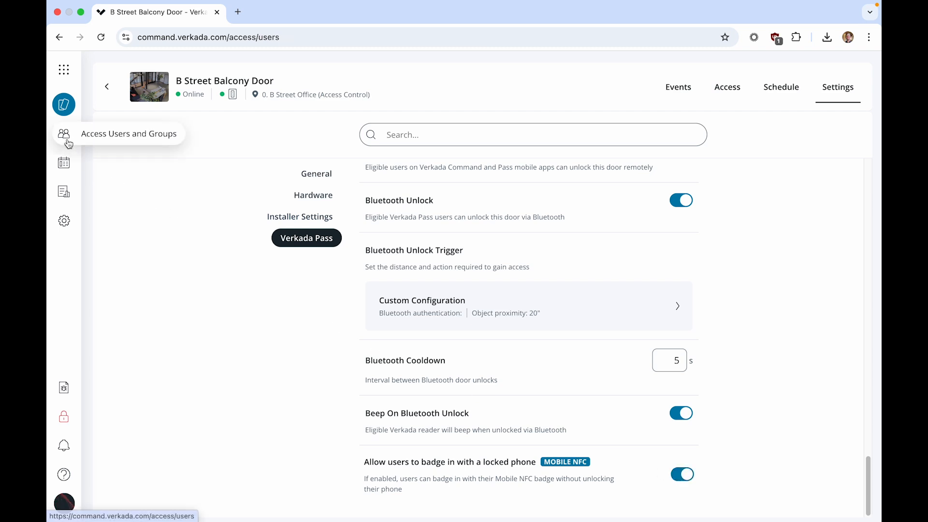
- Enable Bluetooth Unlock and Mobile NFC for 1-Demo Employee, then return to the users list
left_click(64, 134)
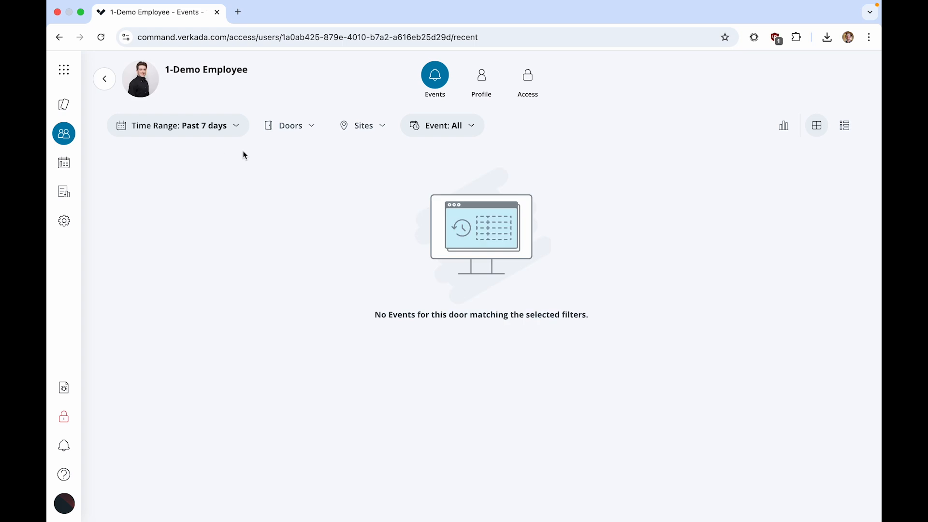
left_click(482, 80)
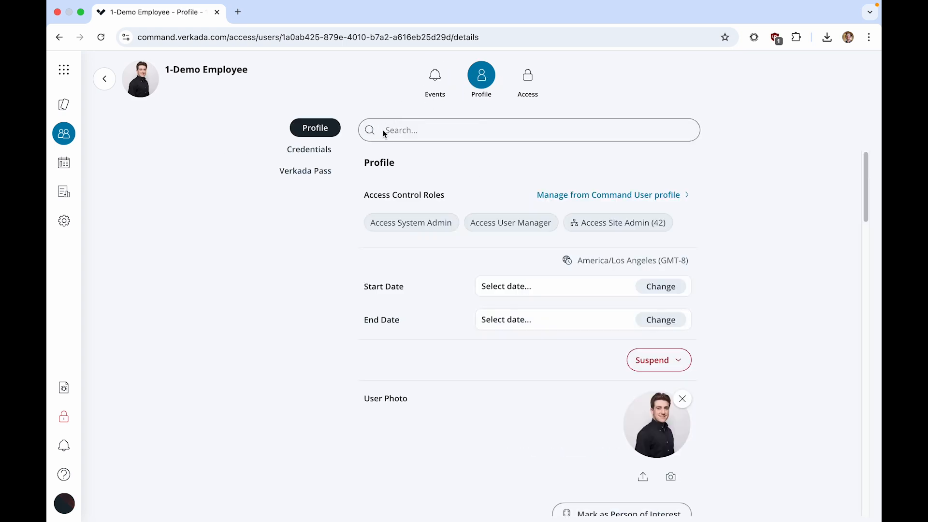
left_click(305, 171)
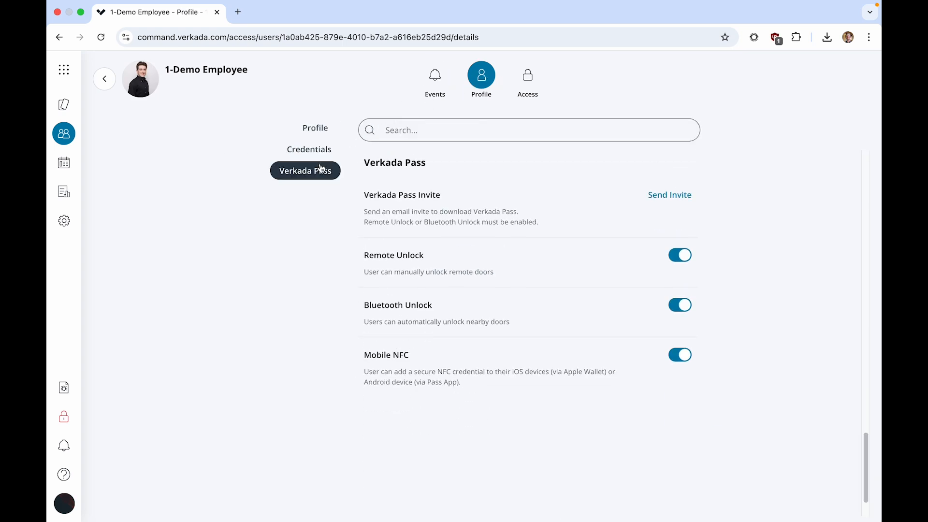
left_click(680, 305)
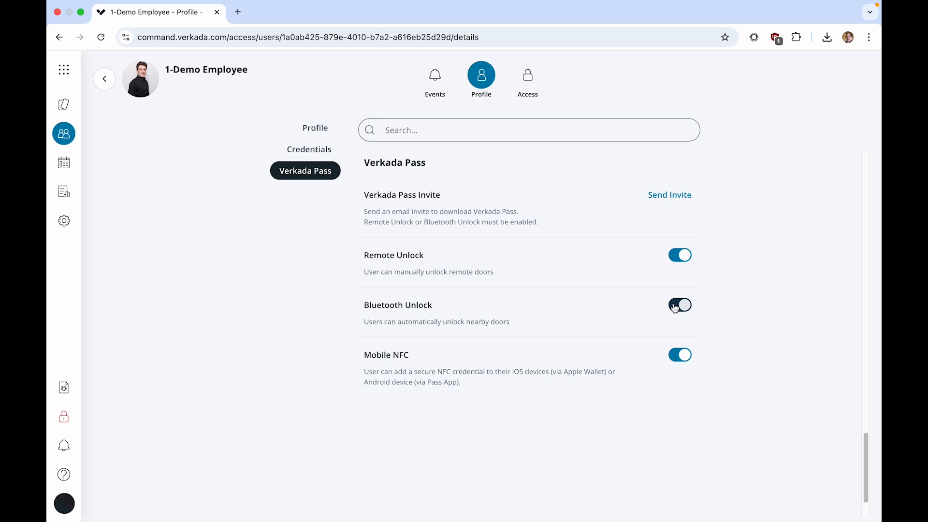
left_click(680, 305)
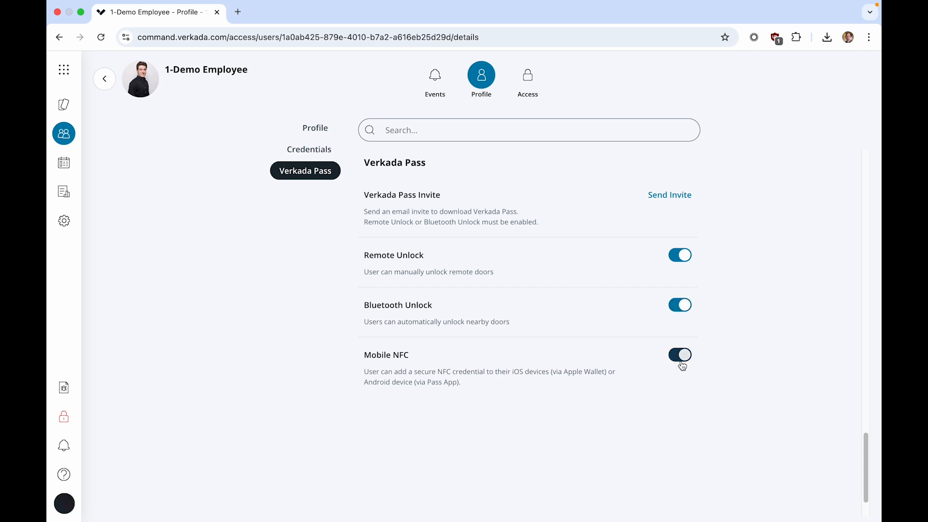
left_click(681, 354)
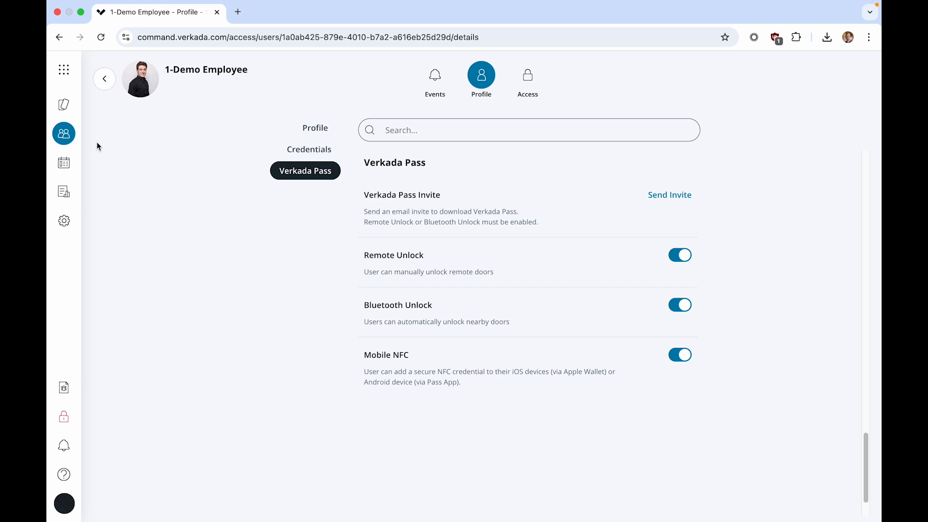
left_click(63, 133)
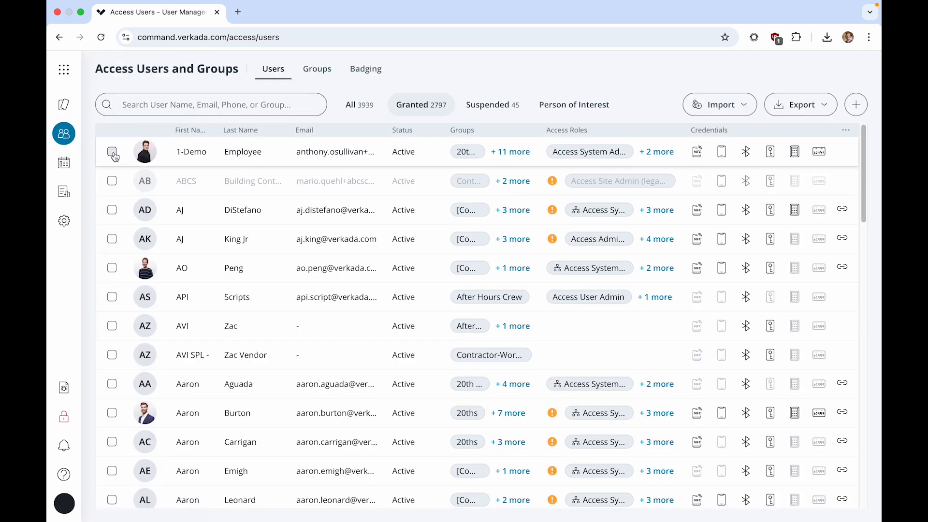
left_click(112, 209)
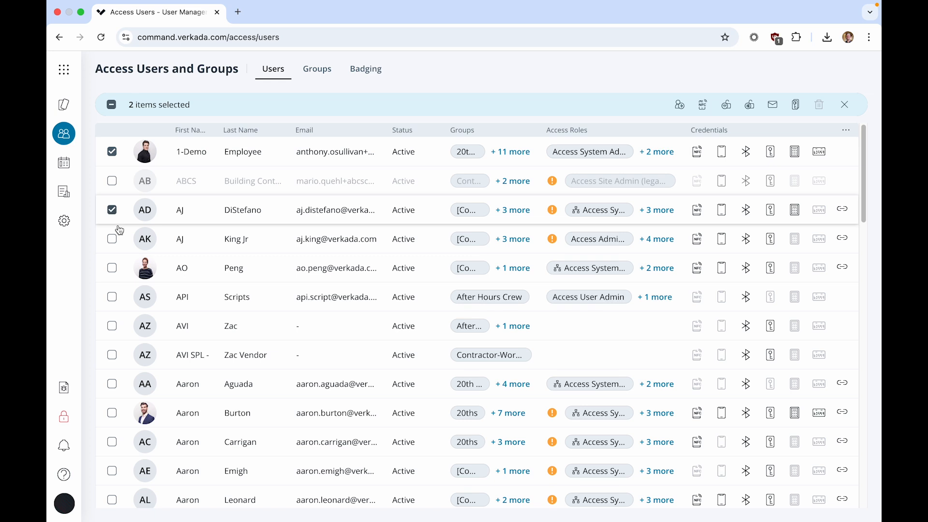
left_click(111, 238)
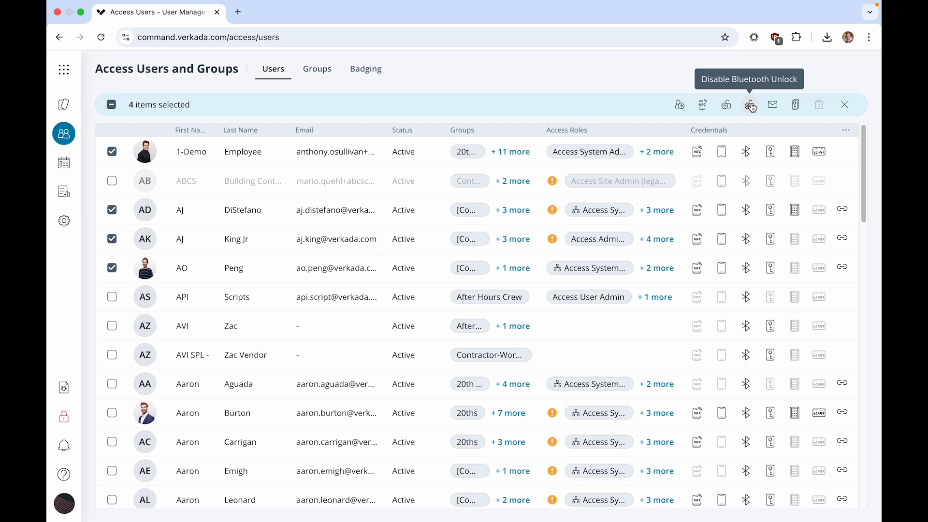
left_click(844, 105)
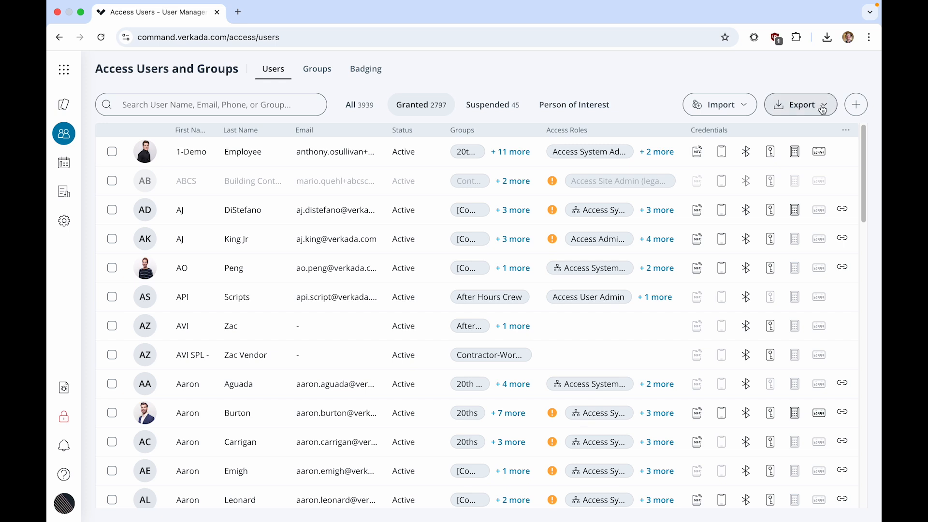
- Export all access users to CSV via email and dismiss the completion notice
left_click(801, 105)
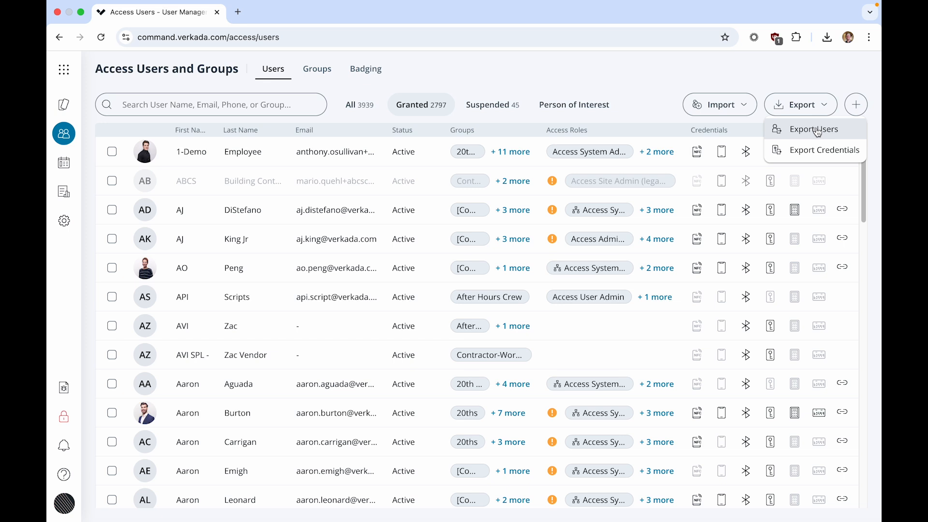
left_click(816, 129)
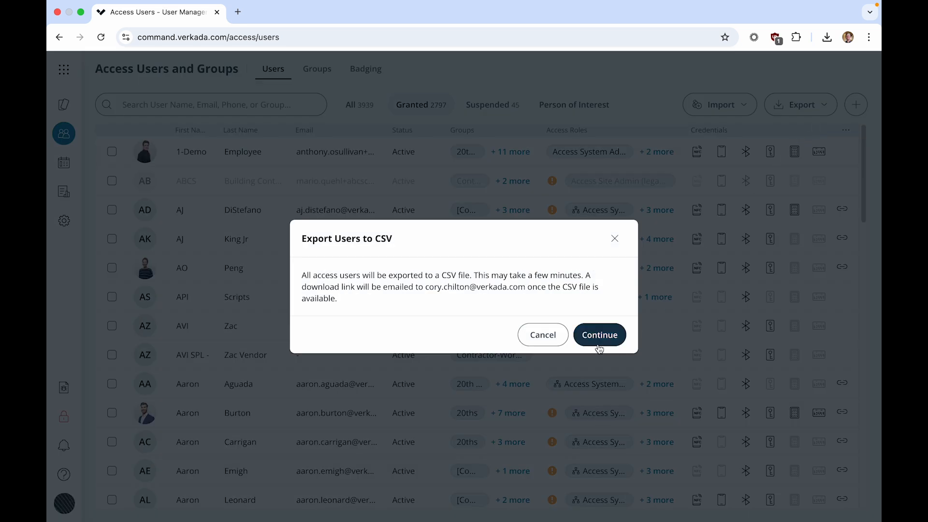
left_click(599, 334)
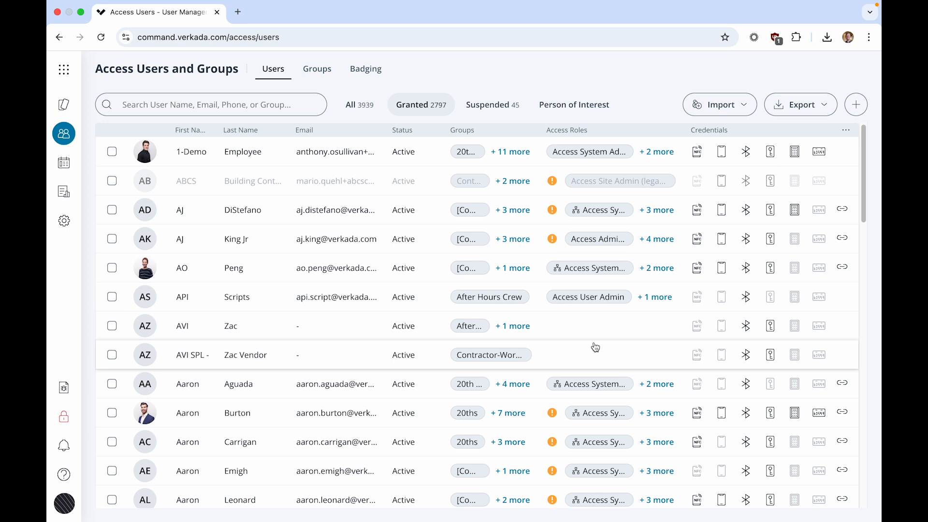
mouse_move(588, 267)
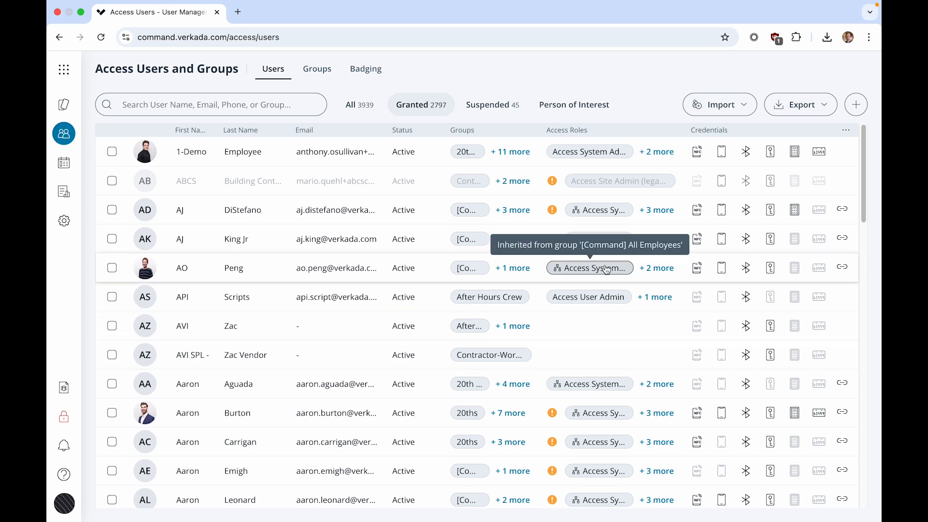
mouse_move(640, 116)
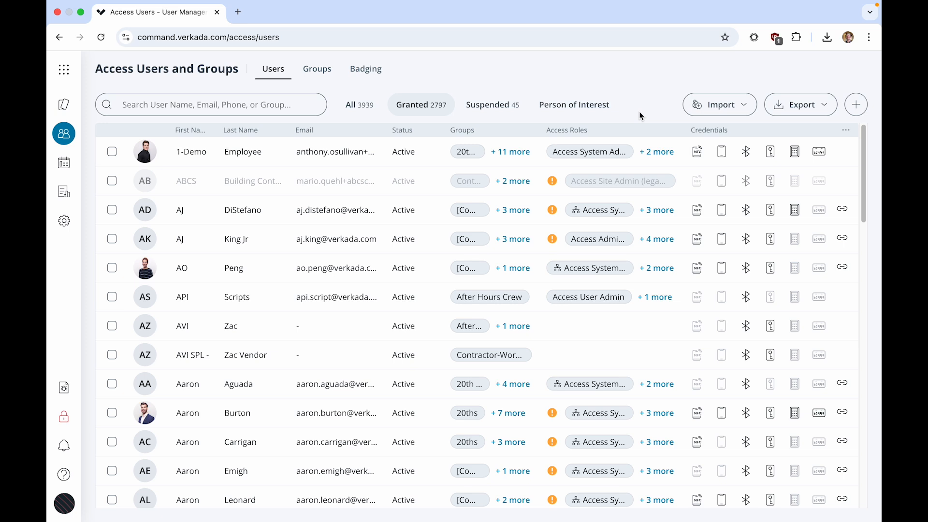
left_click(800, 105)
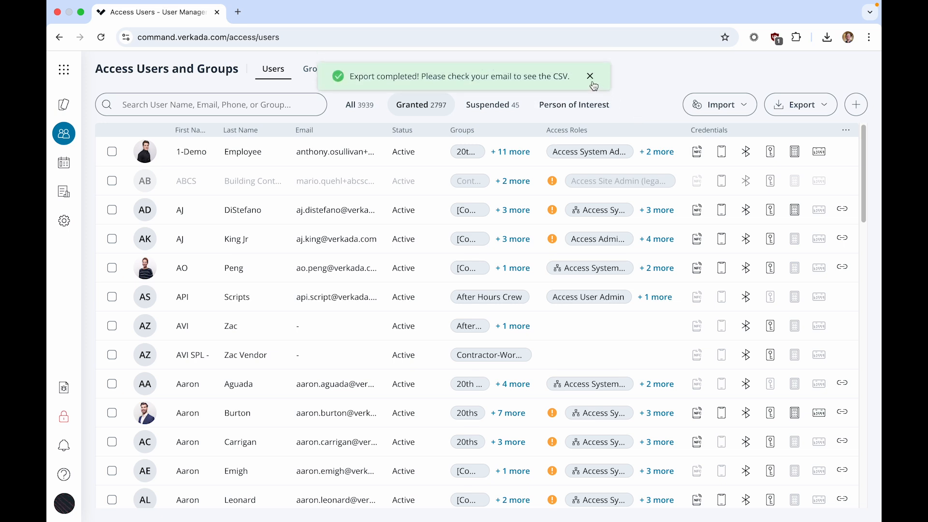
left_click(590, 76)
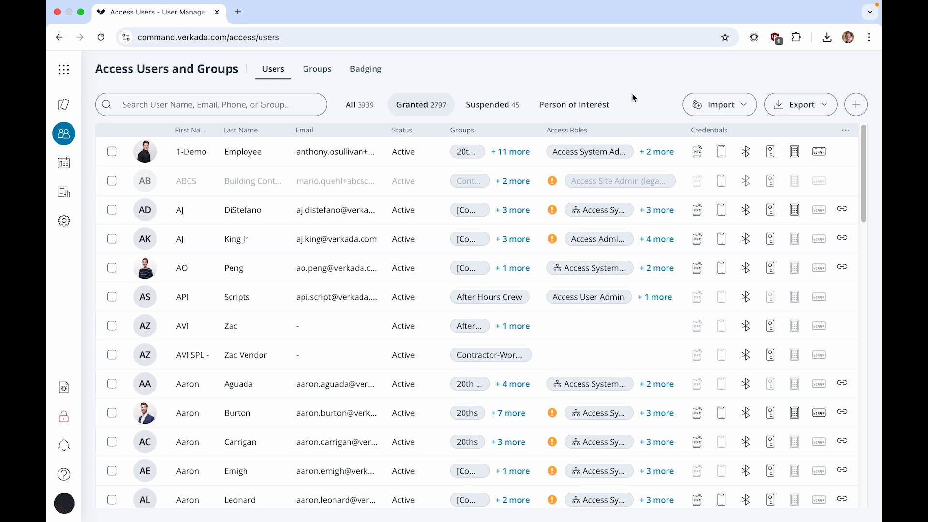
mouse_move(720, 104)
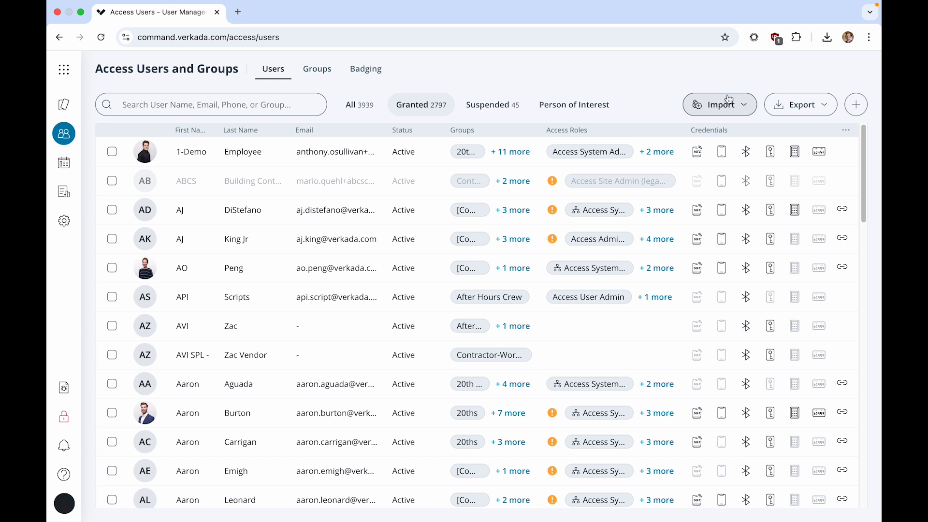
- Open Import Users and scroll through the CSV column guide
left_click(720, 104)
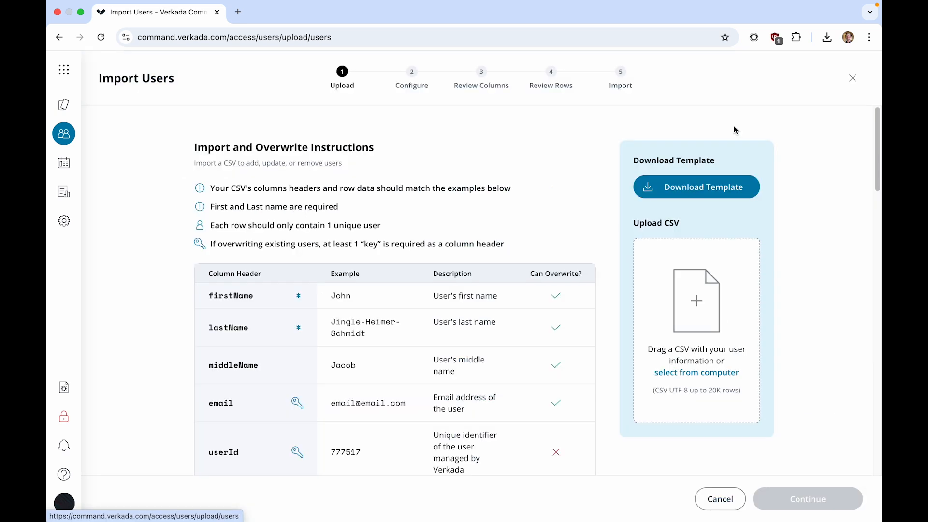
mouse_move(713, 147)
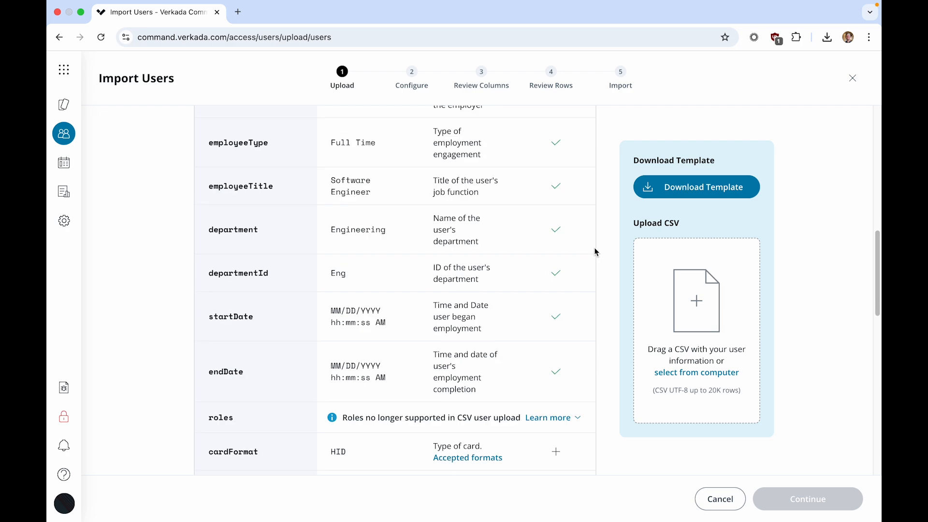
scroll("down", 3)
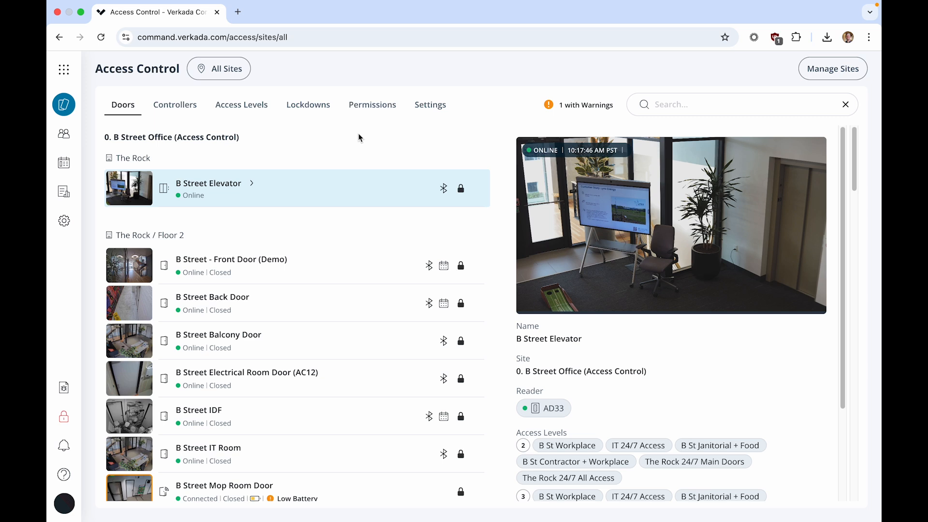
- Check 1-Demo Employee's Pass settings show Remote, Bluetooth and Mobile NFC on, then return
left_click(63, 133)
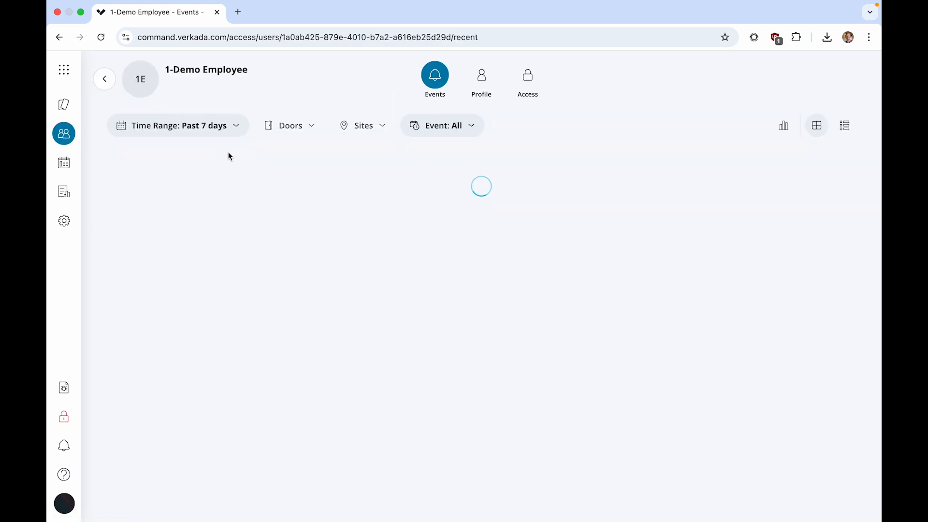
left_click(481, 76)
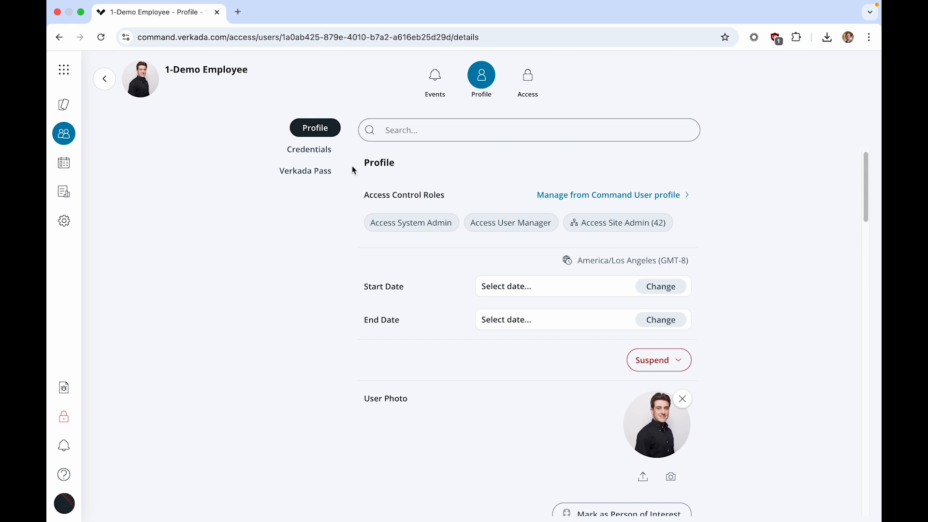
left_click(305, 171)
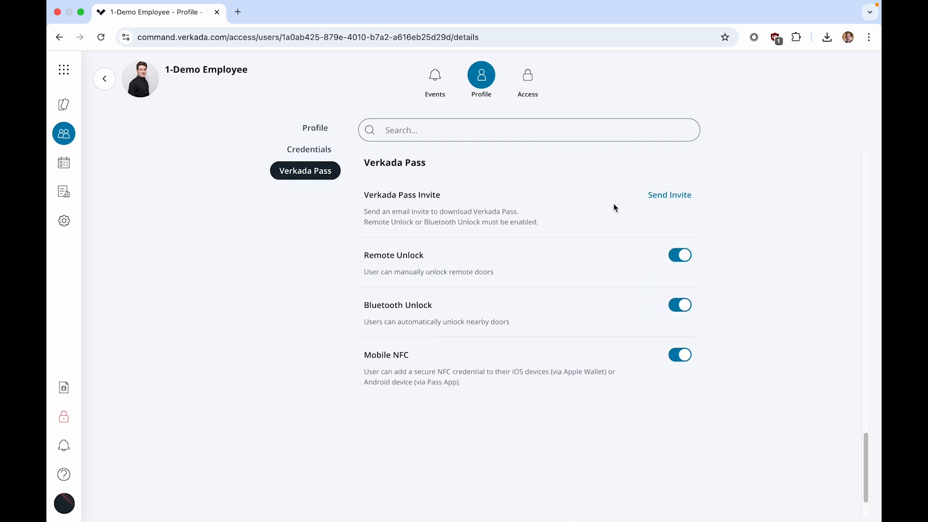
mouse_move(205, 151)
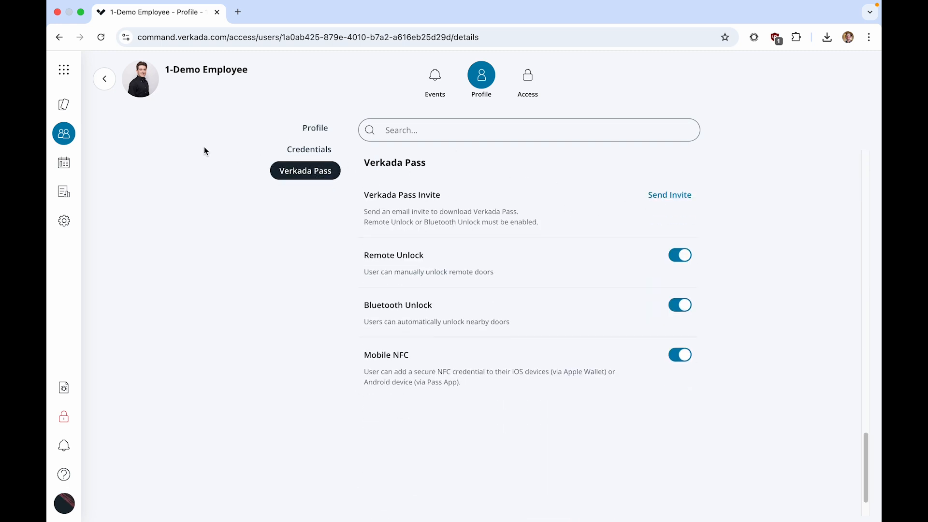
left_click(104, 78)
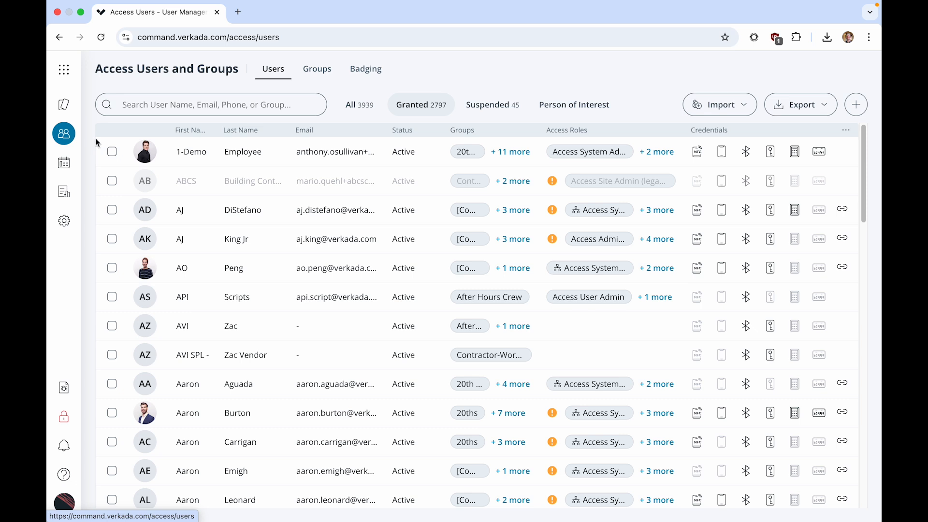
- Select 1-Demo Employee in the Access Users list to reveal bulk actions like Send Pass Invite
left_click(112, 152)
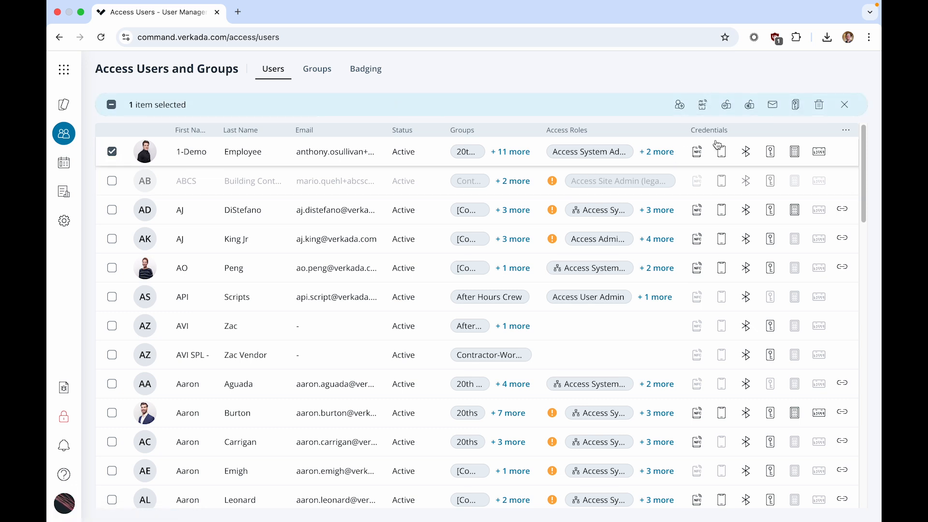
mouse_move(773, 105)
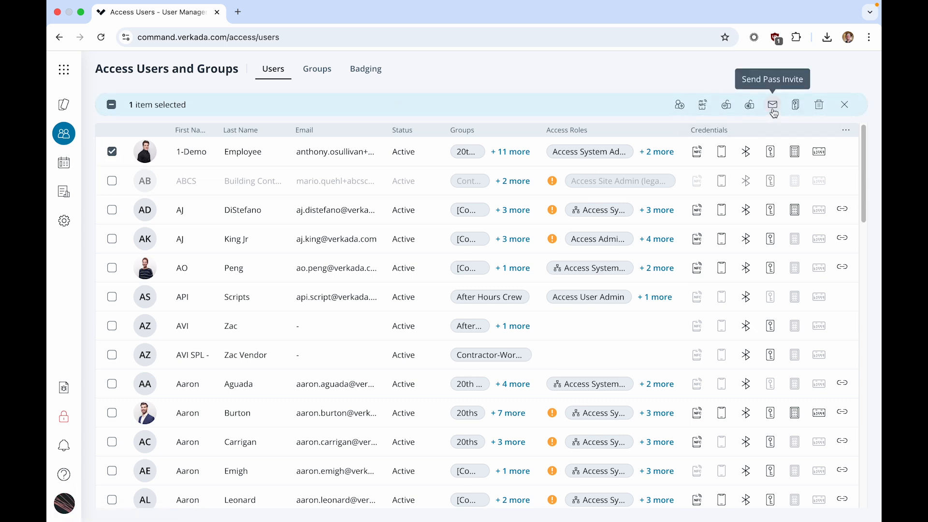